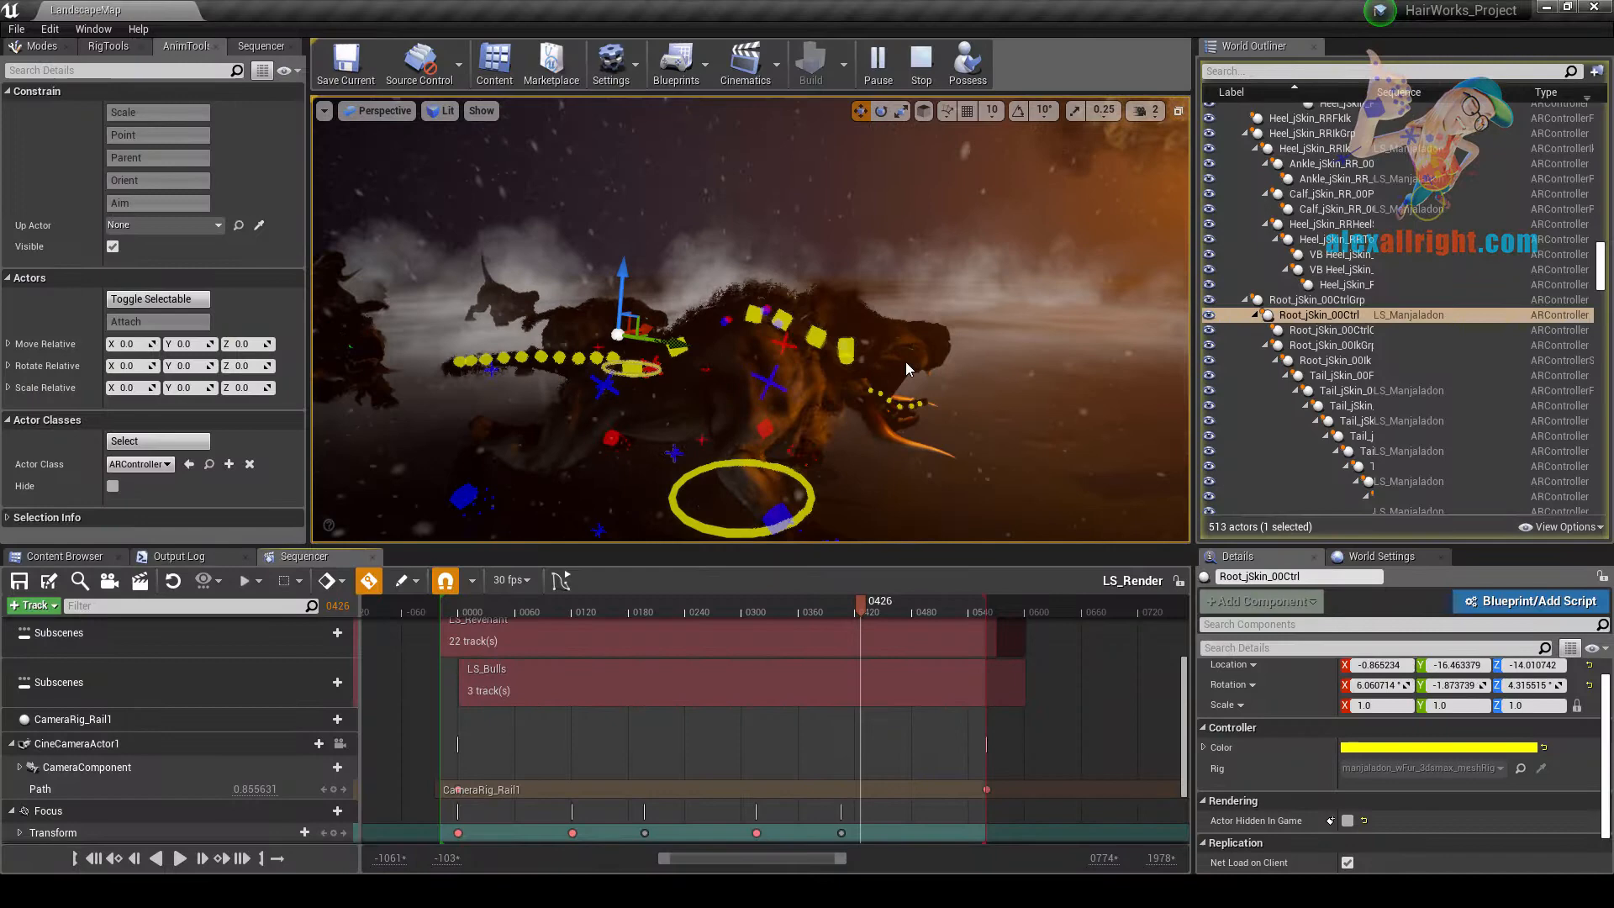
# Step: Close the Unreal Editor to reveal Total Commander on the EpicGames folder
pyautogui.click(592, 613)
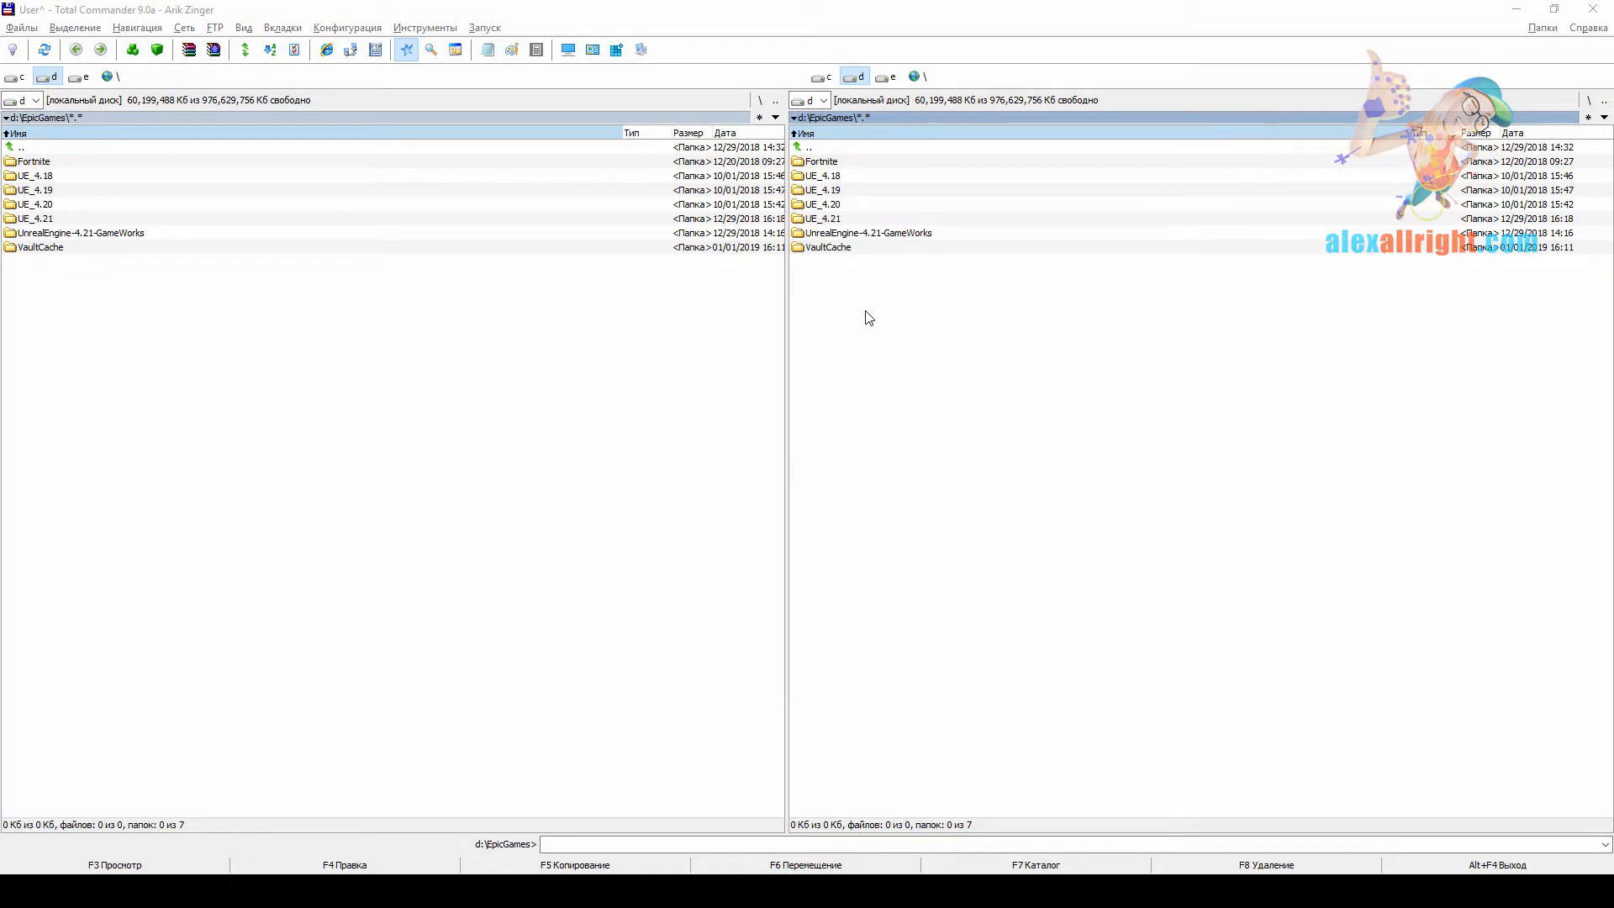
# Step: Browse to UE_4.21's Engine\Plugins\Marketplace folder in one pane
pyautogui.click(865, 233)
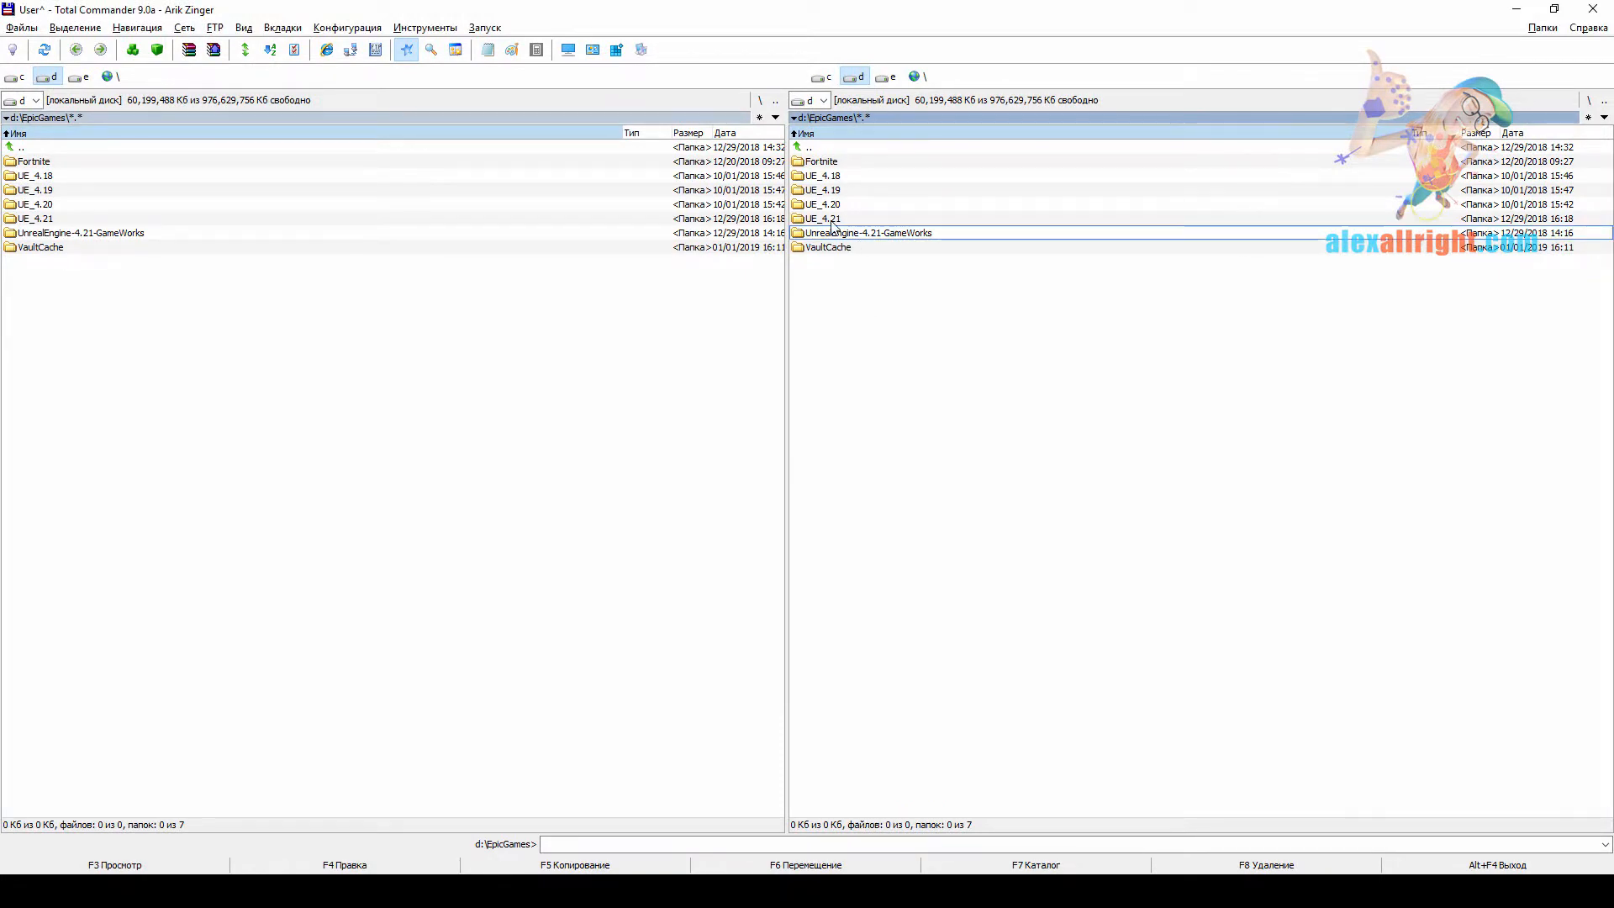
pyautogui.doubleClick(820, 217)
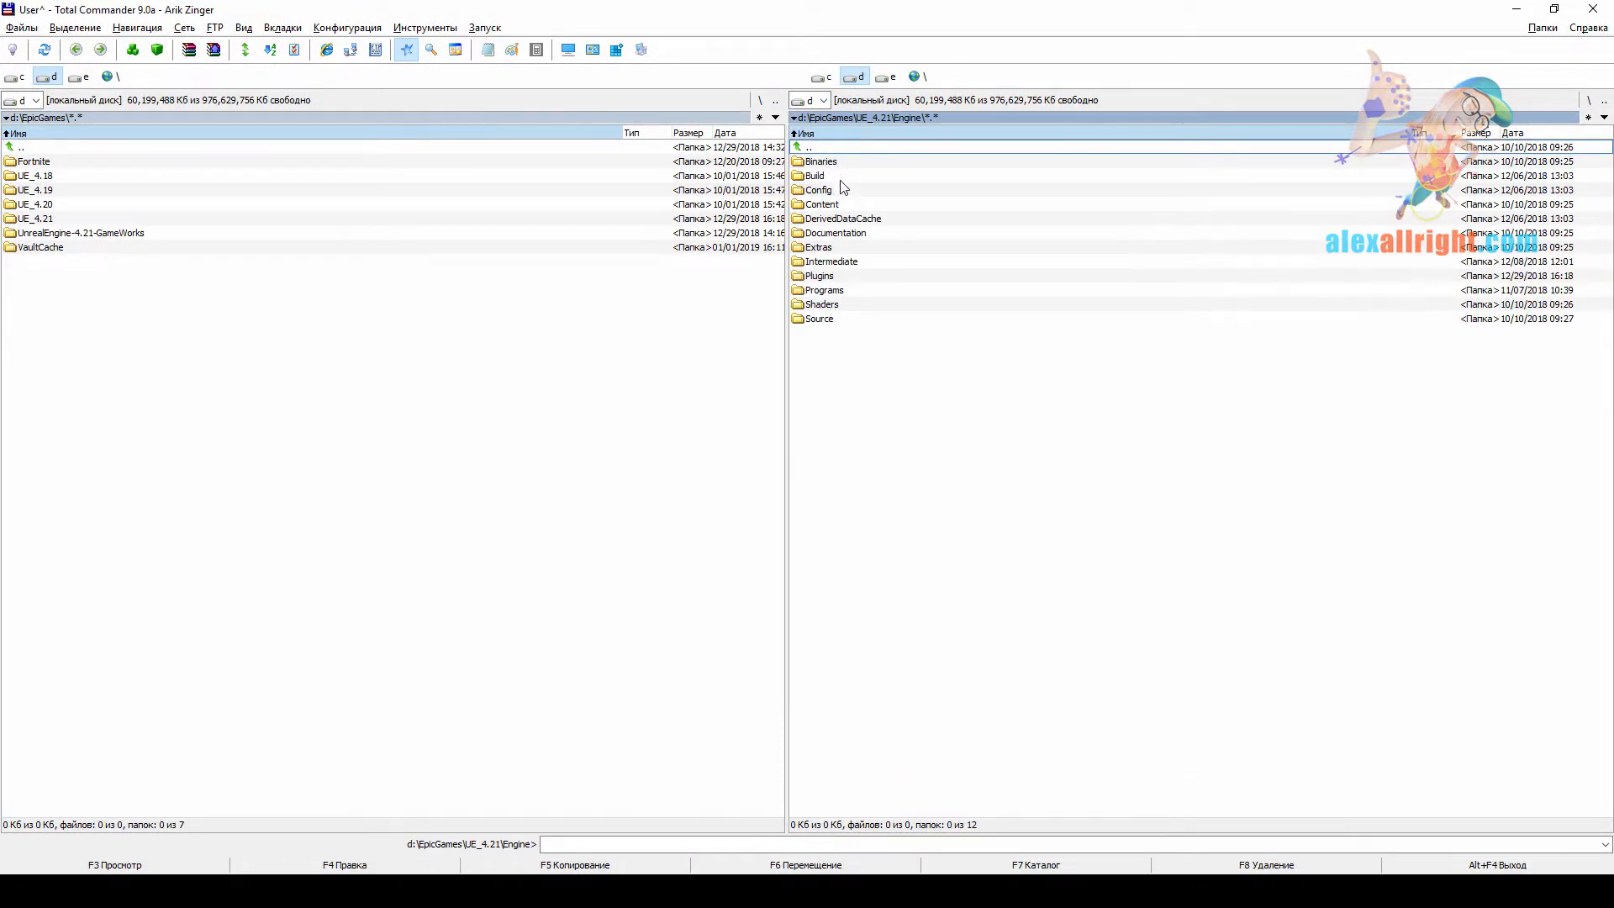
pyautogui.doubleClick(819, 275)
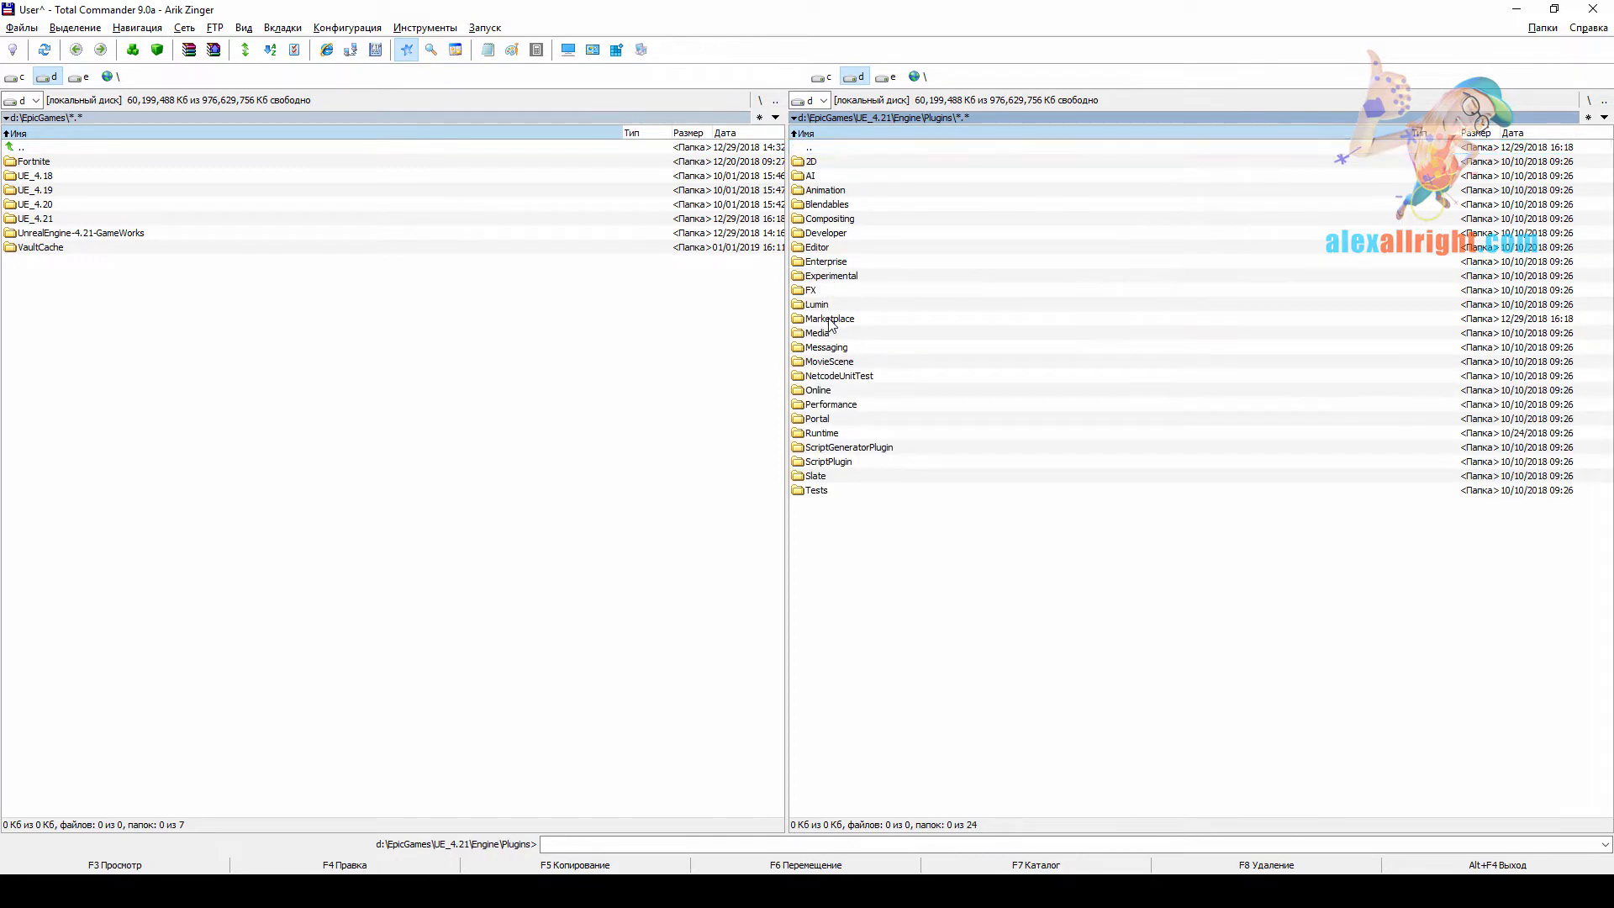
pyautogui.doubleClick(829, 318)
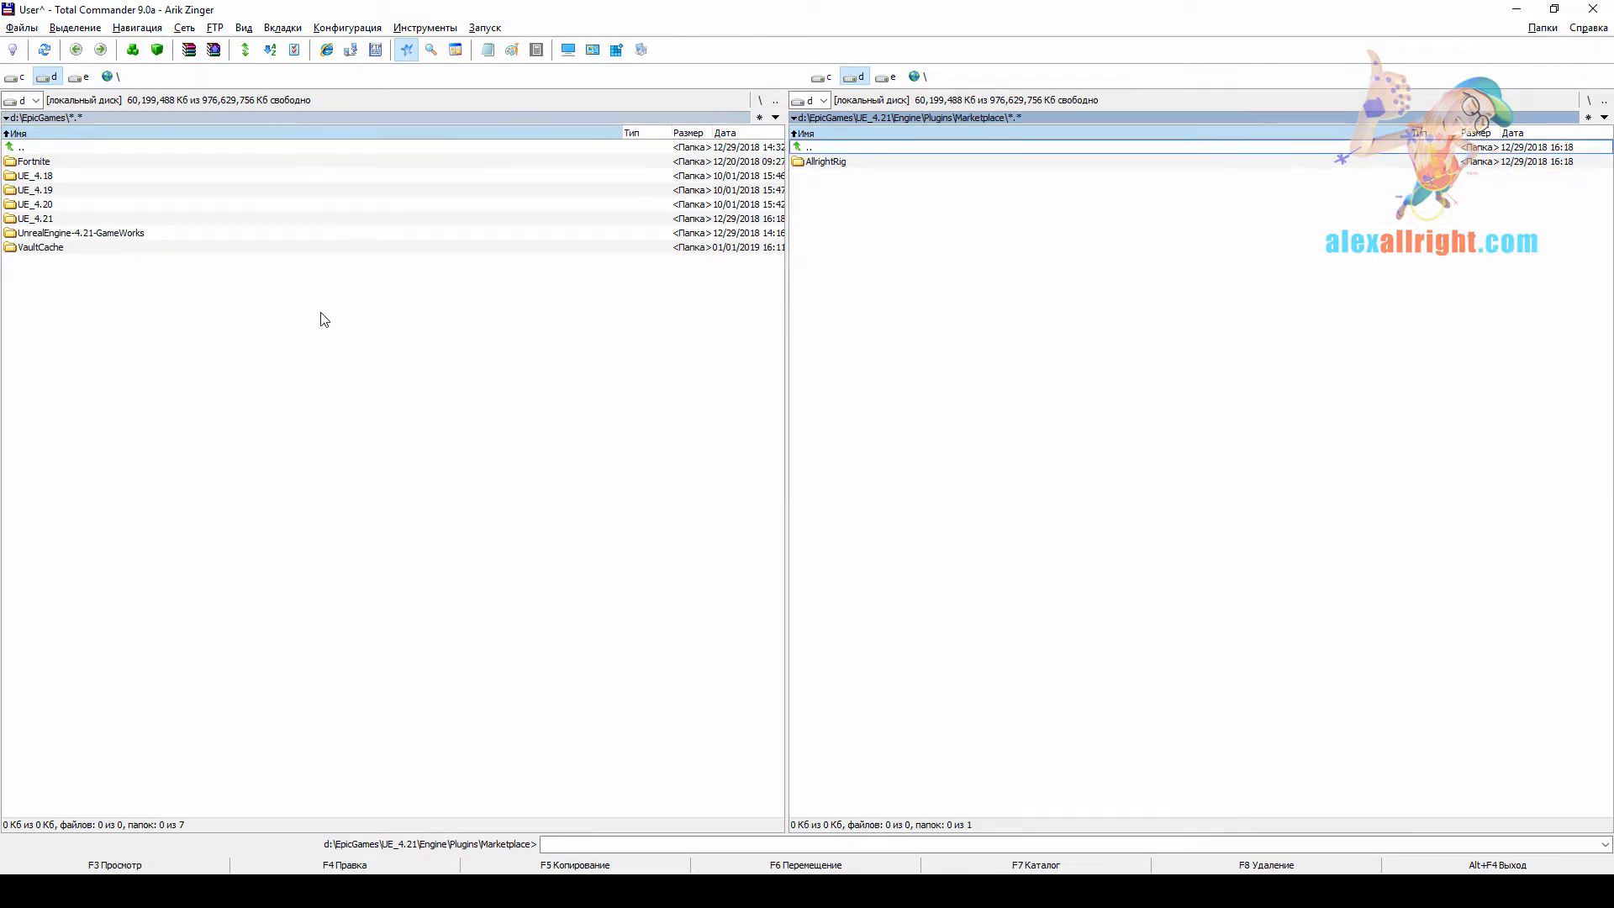
# Step: Create a Plugins folder in HairWorks_Project and copy AllrightRig into it
pyautogui.doubleClick(81, 232)
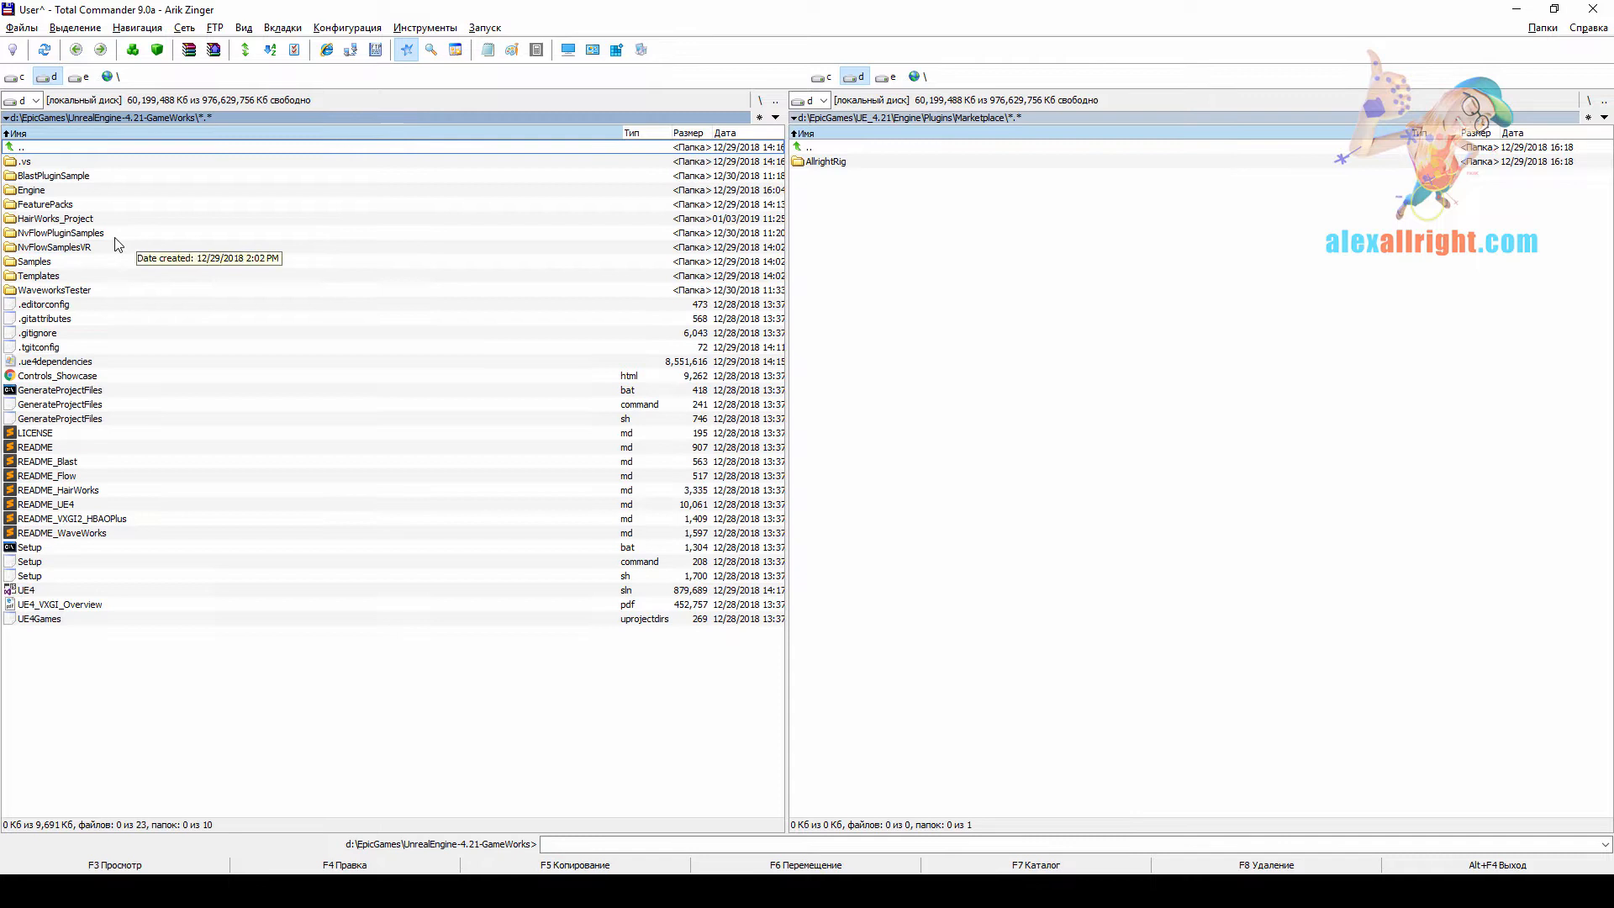
pyautogui.doubleClick(55, 219)
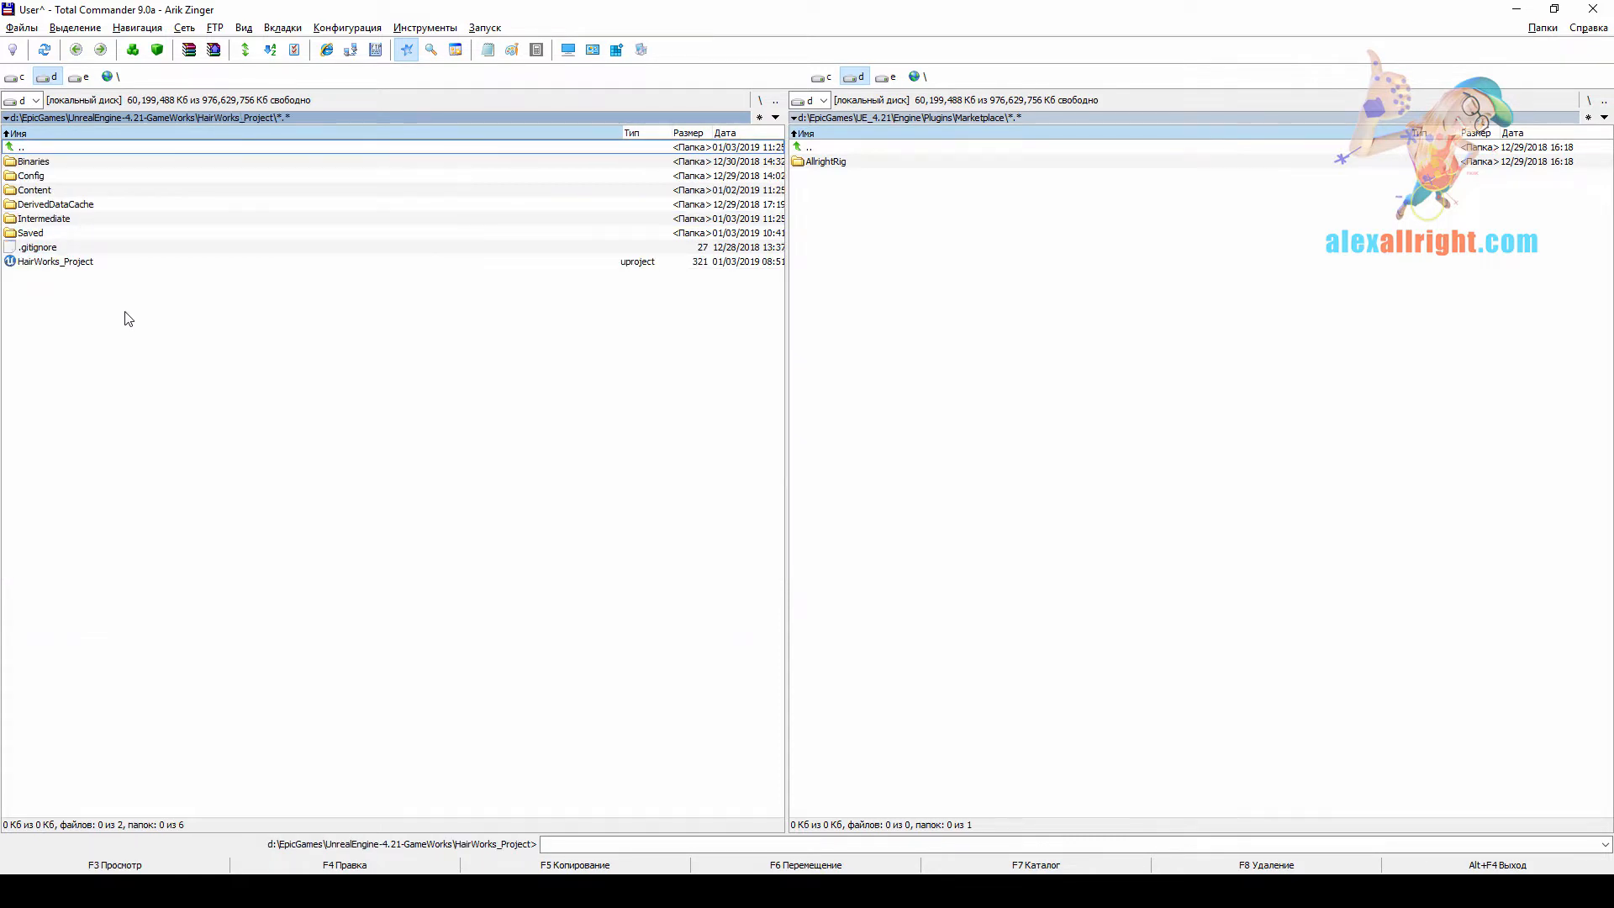
pyautogui.press('F7')
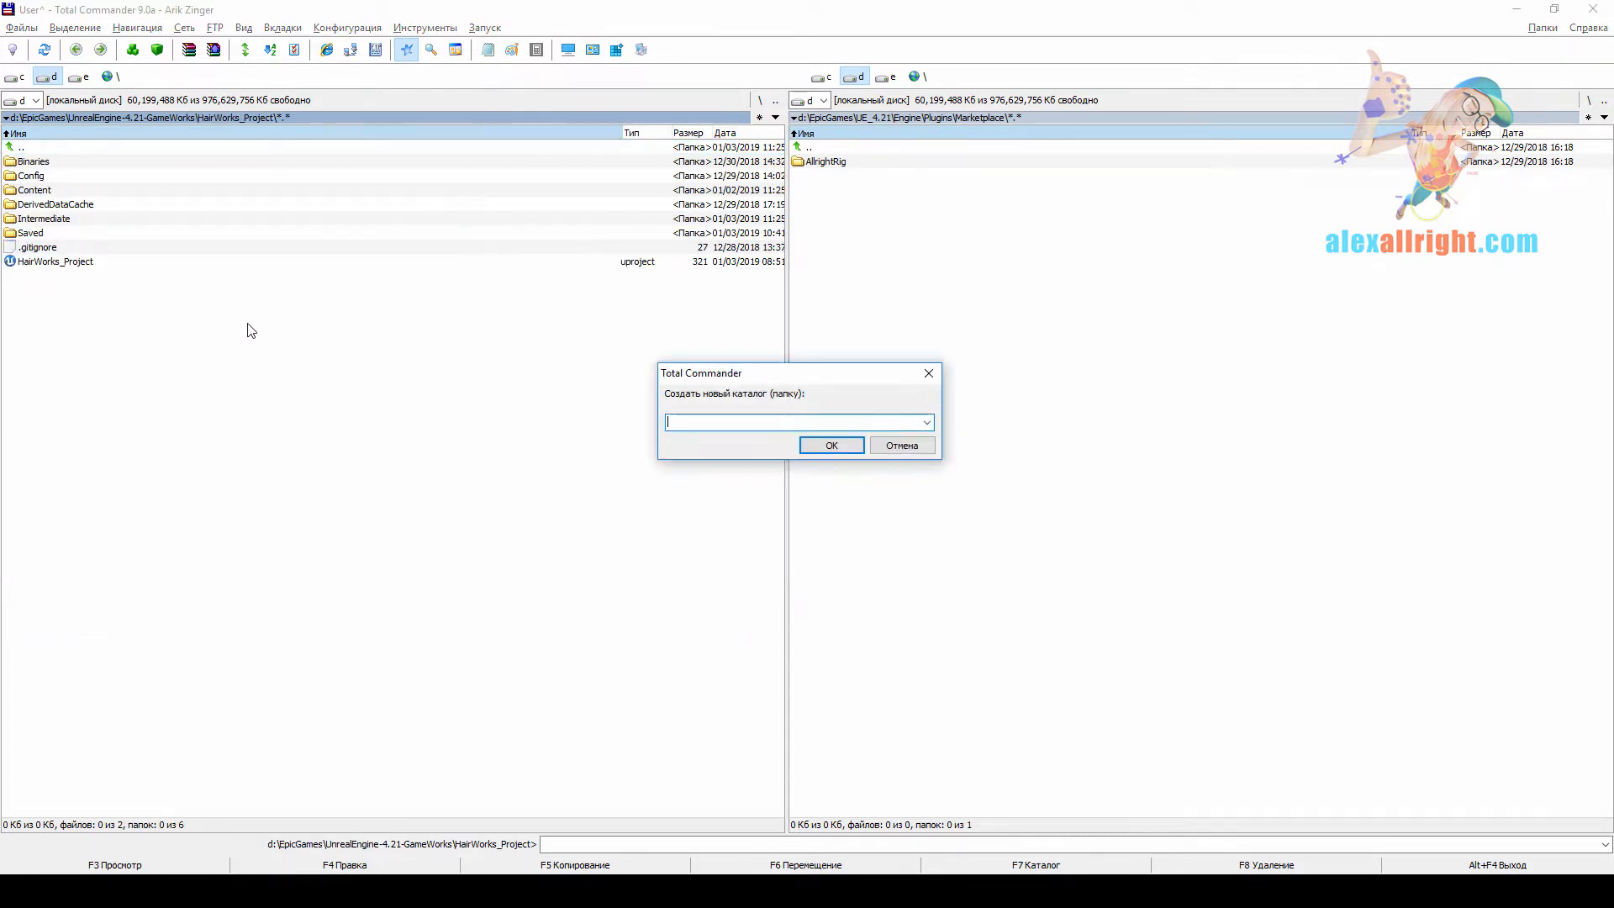
pyautogui.click(829, 445)
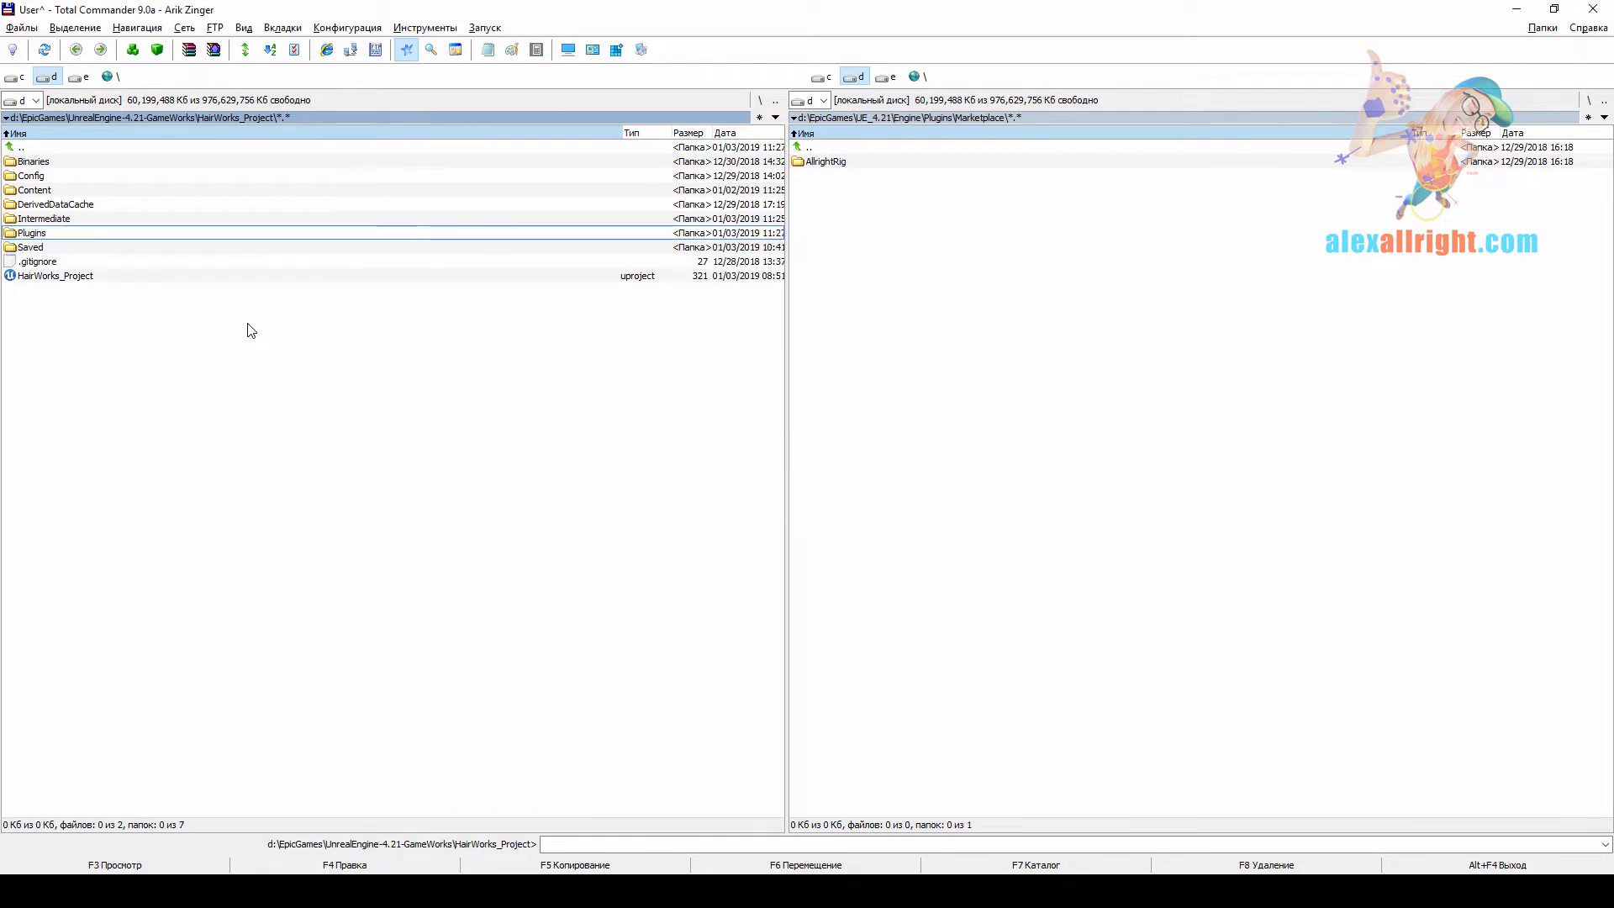
pyautogui.doubleClick(31, 233)
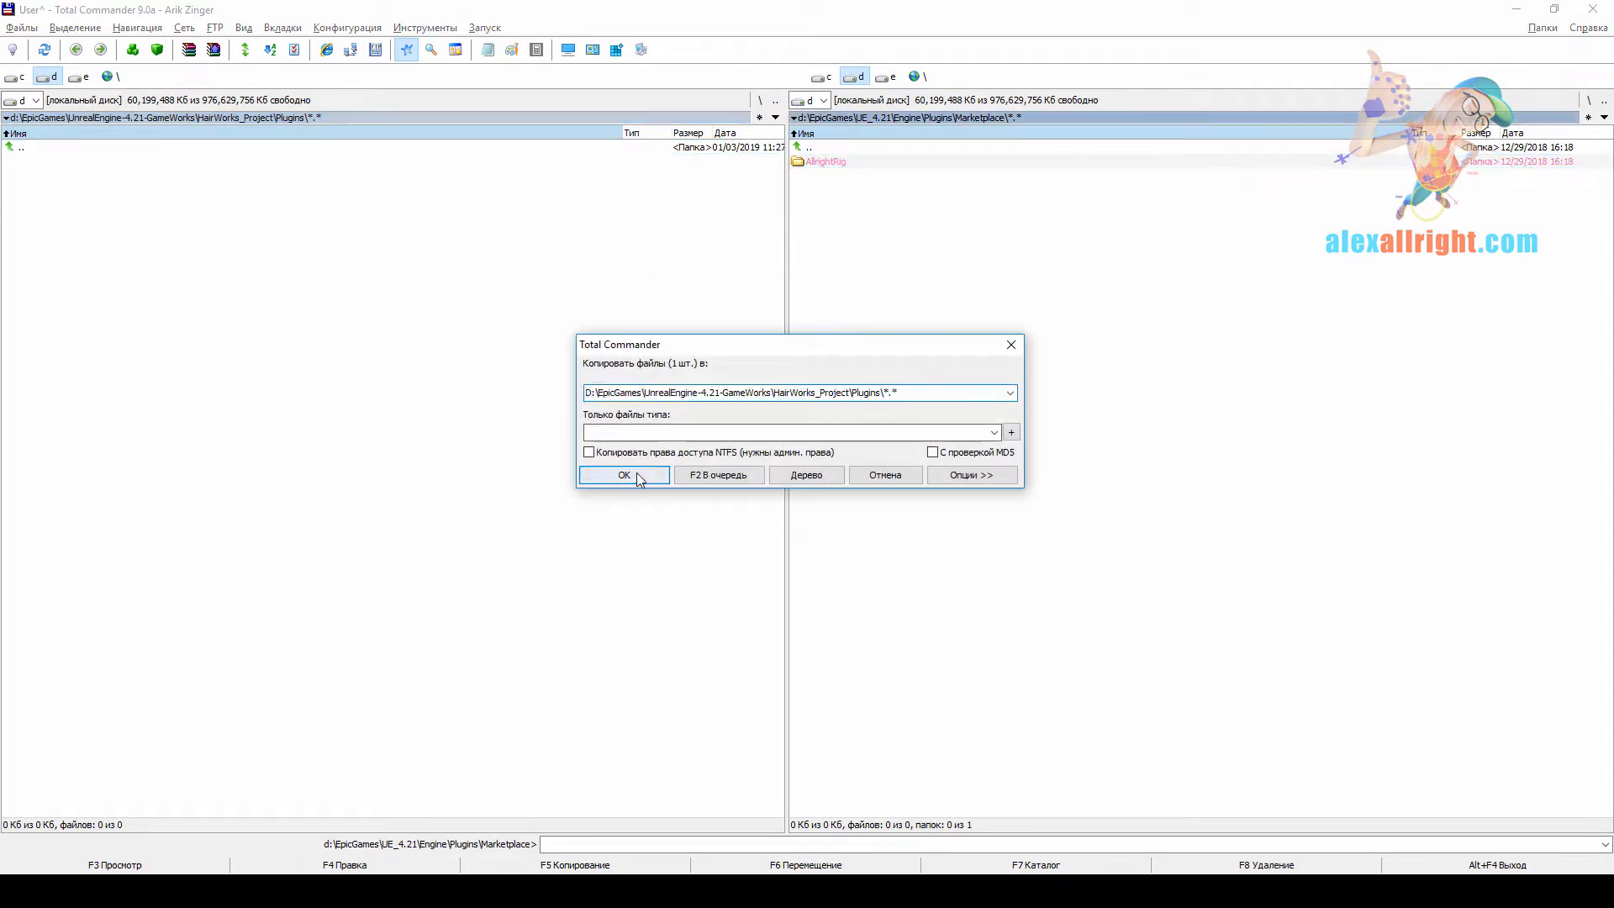
pyautogui.click(622, 474)
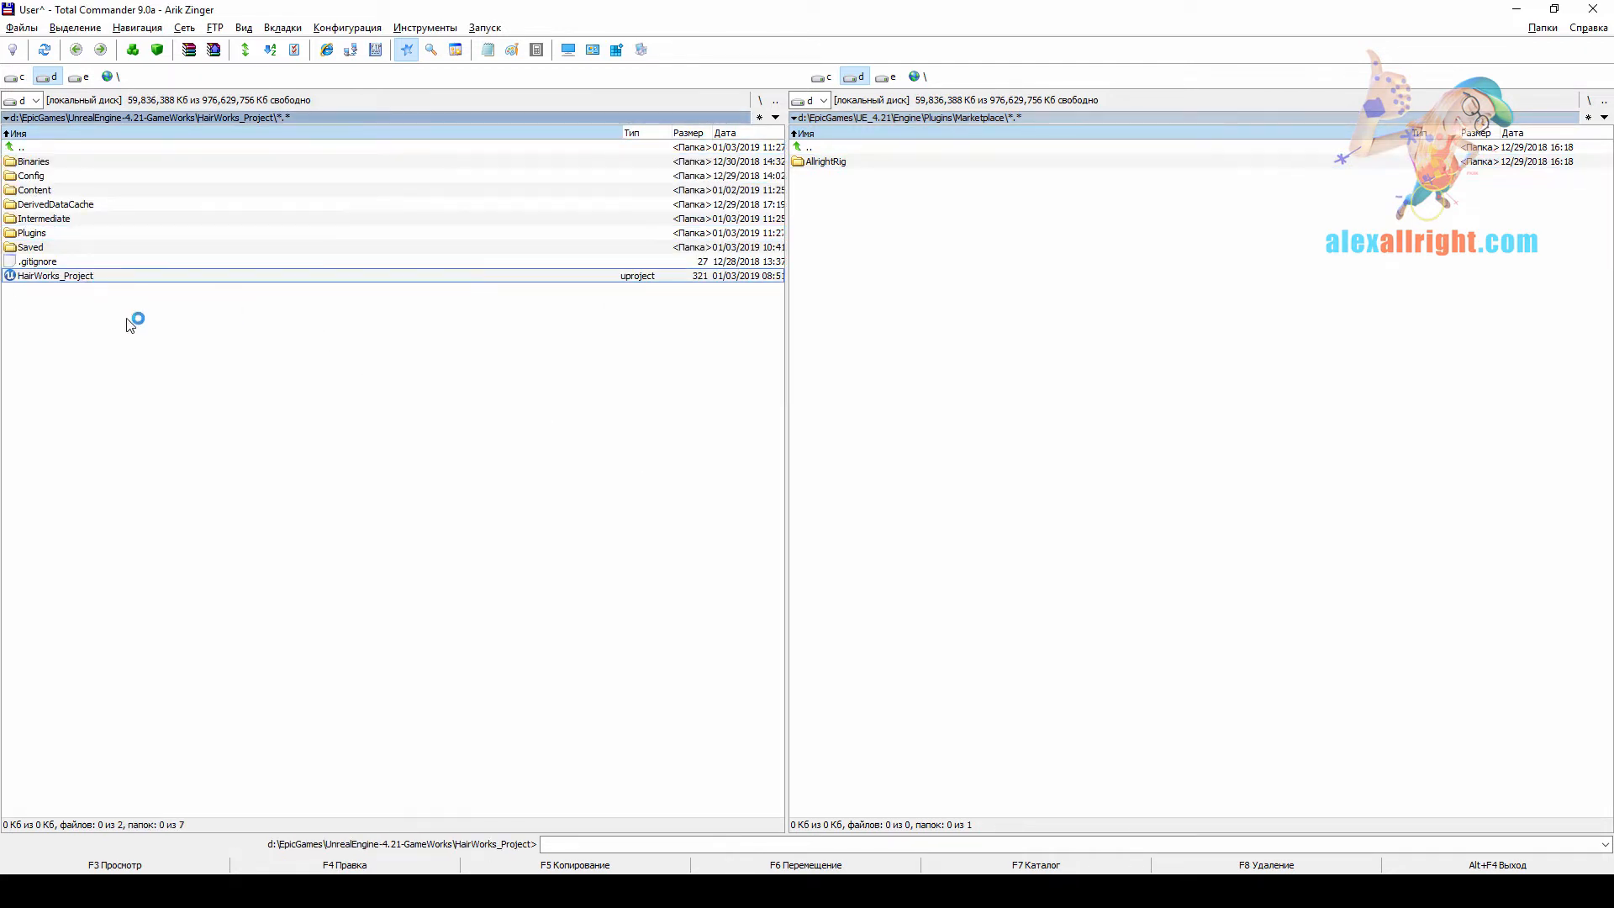
# Step: Launch HairWorks_Project.uproject and rebuild the missing ARigRuntime and ARigEditor modules
pyautogui.doubleClick(55, 275)
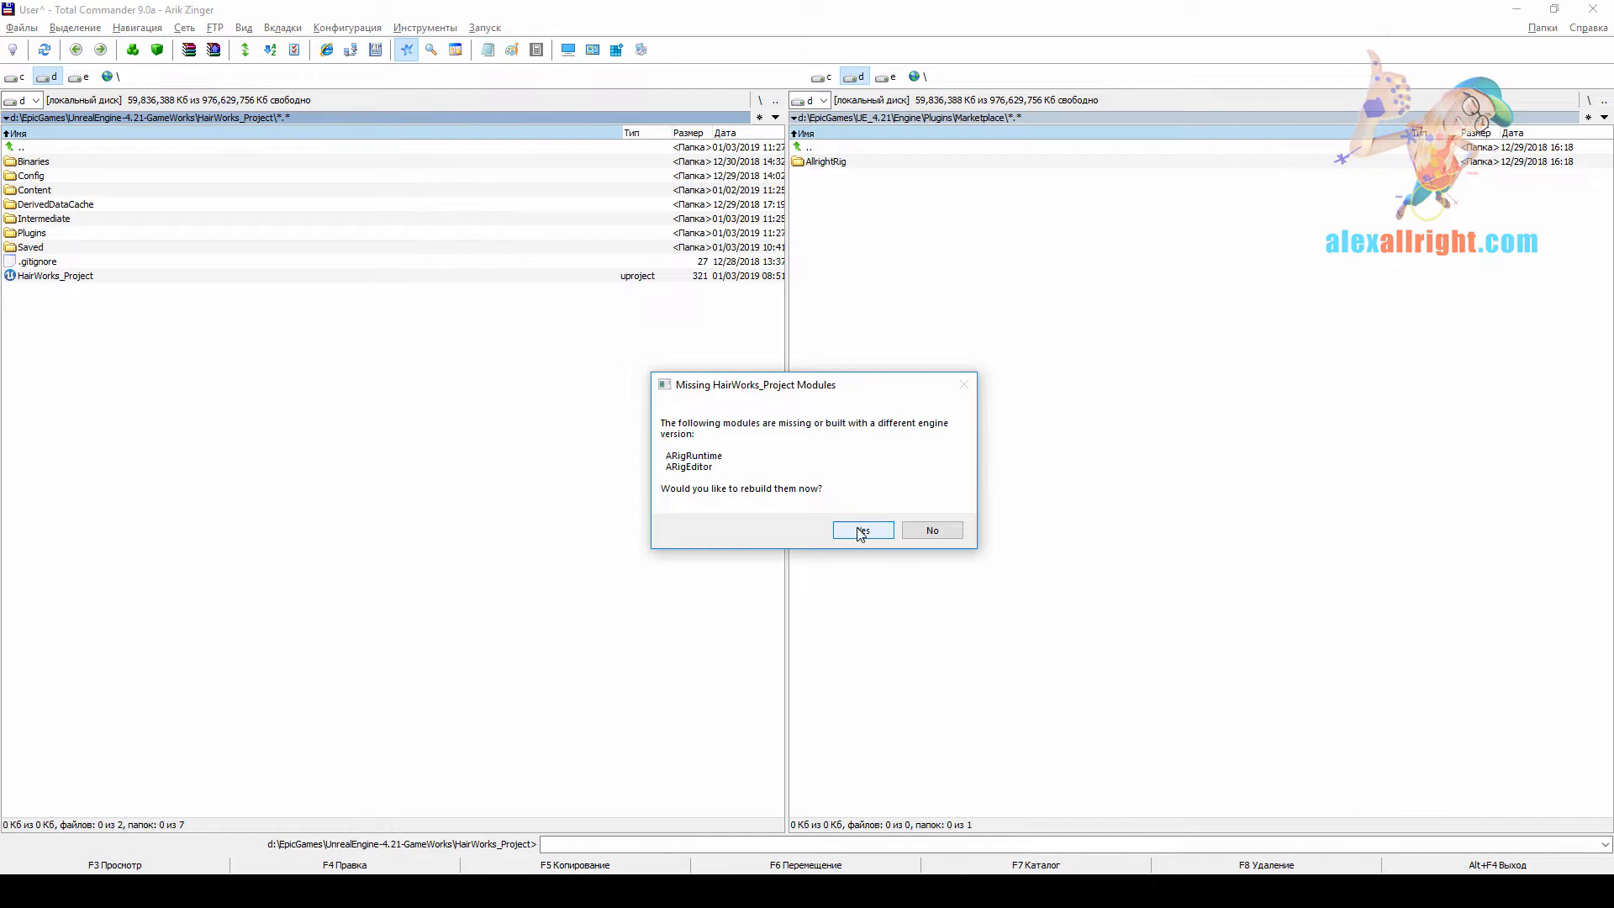
pyautogui.click(861, 531)
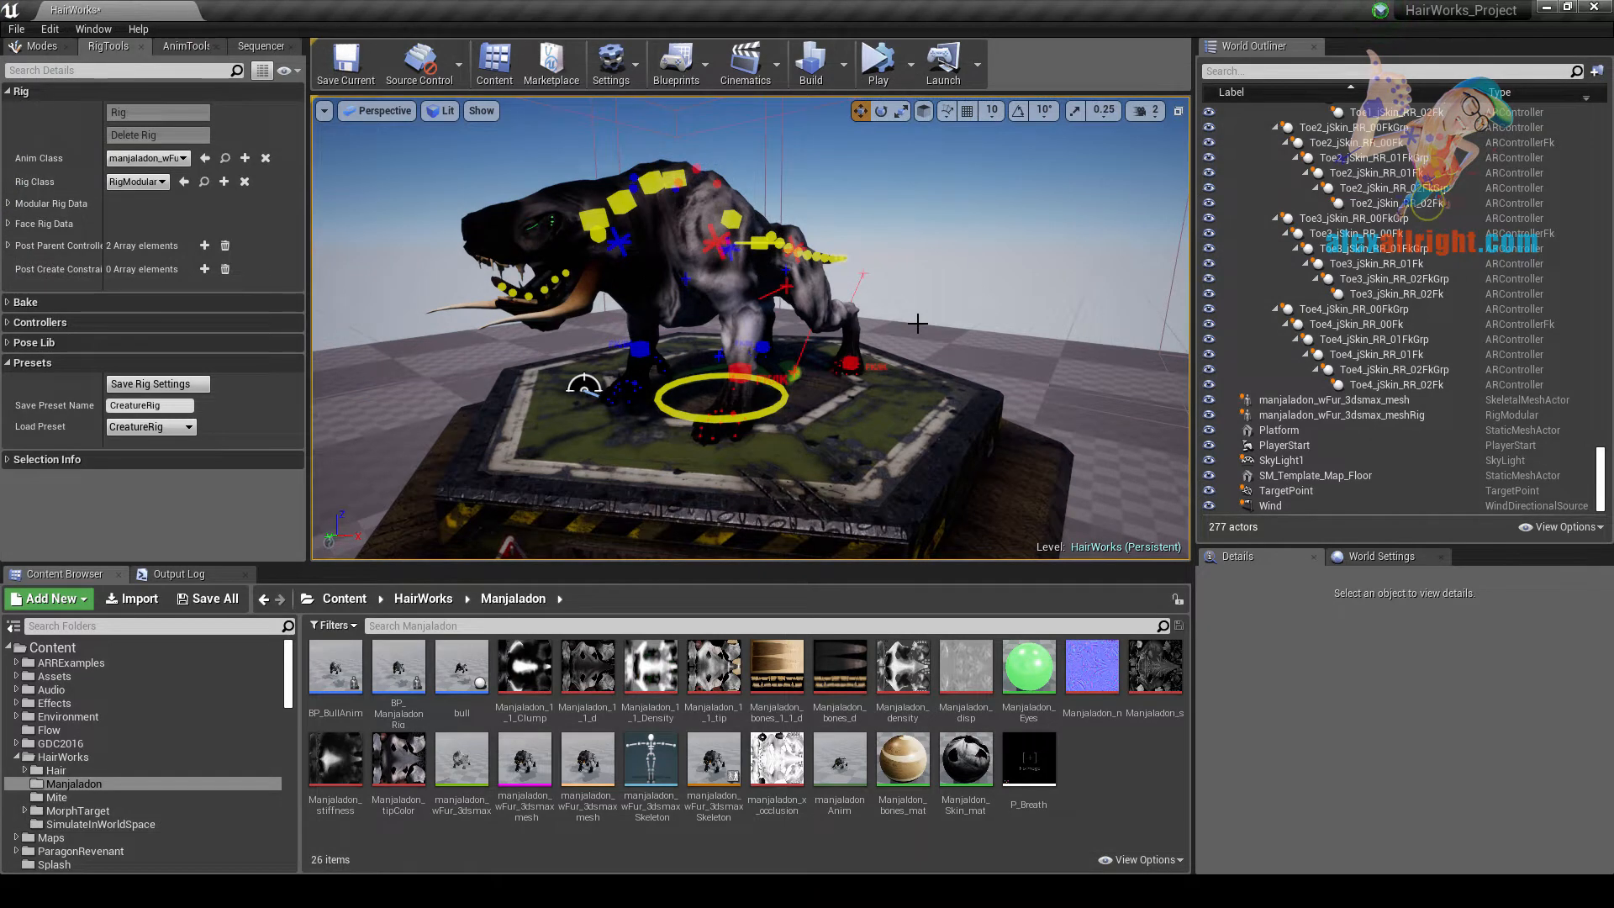
# Step: Create a Blueprint class named BP_Creature in the Manjaladon content folder
pyautogui.click(1345, 315)
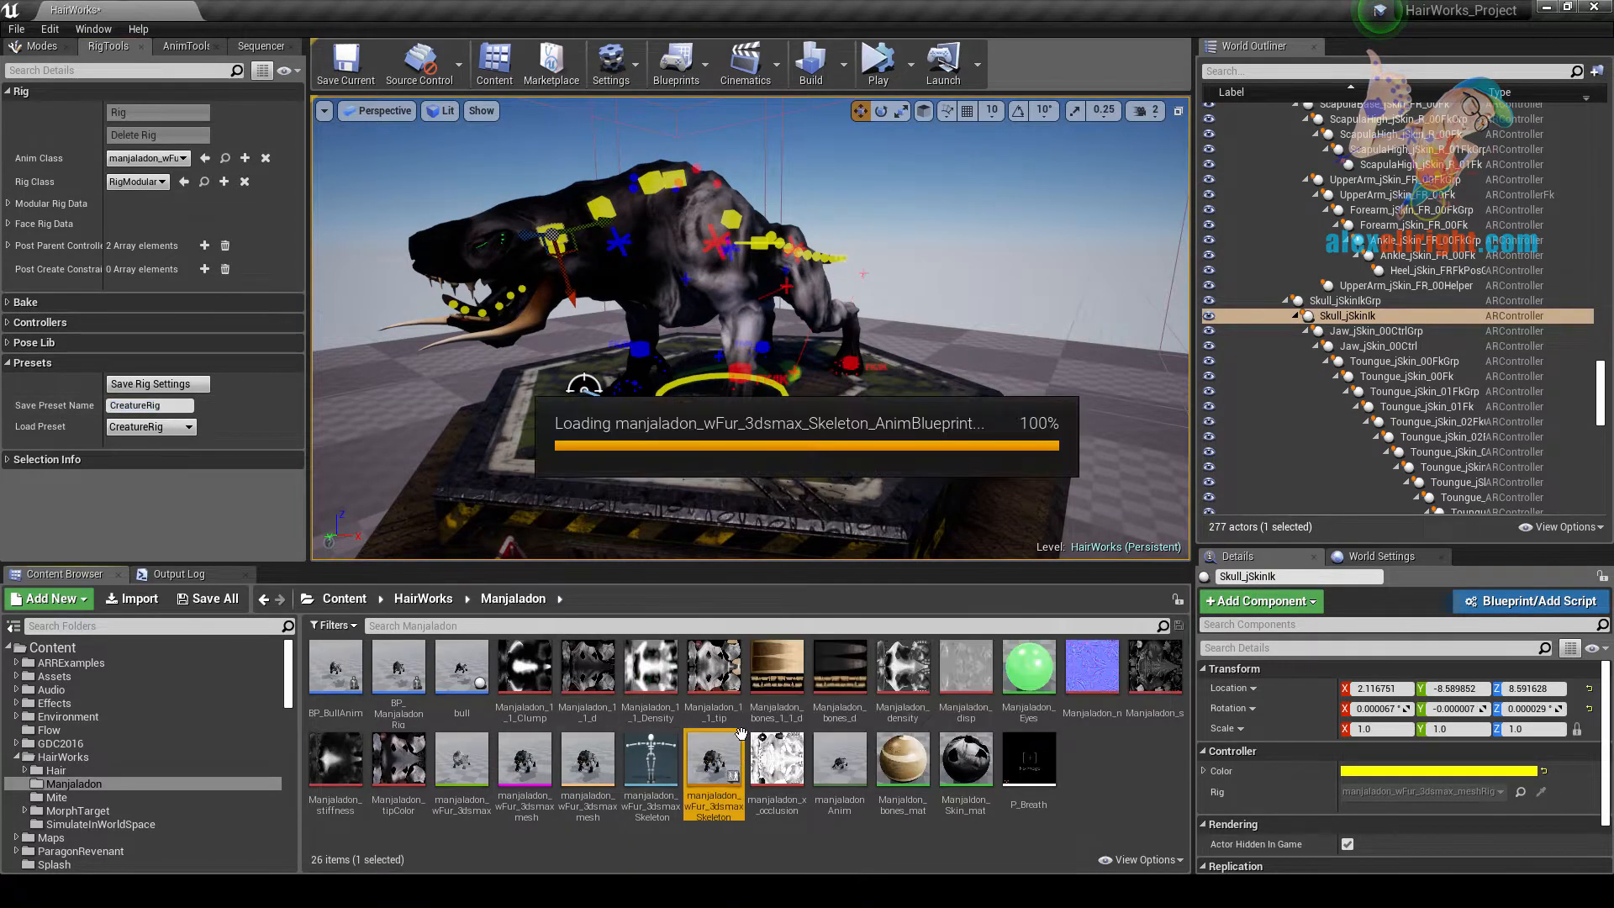
pyautogui.doubleClick(712, 761)
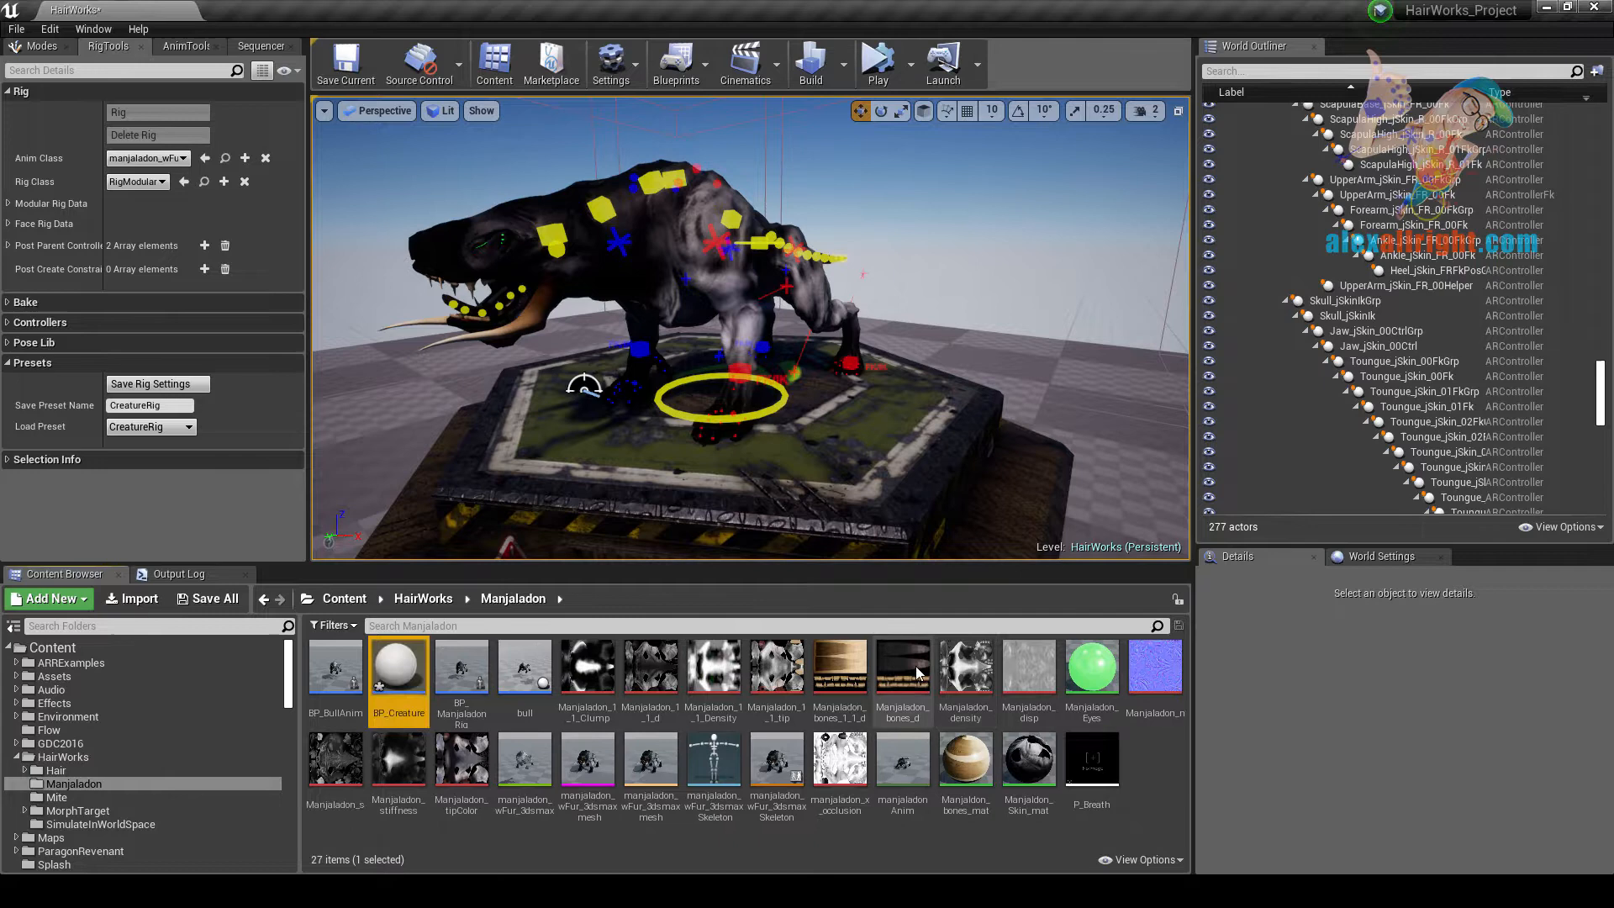
# Step: Add a HairWorks component under BP_Creature's skeletal mesh and compile
pyautogui.doubleClick(398, 664)
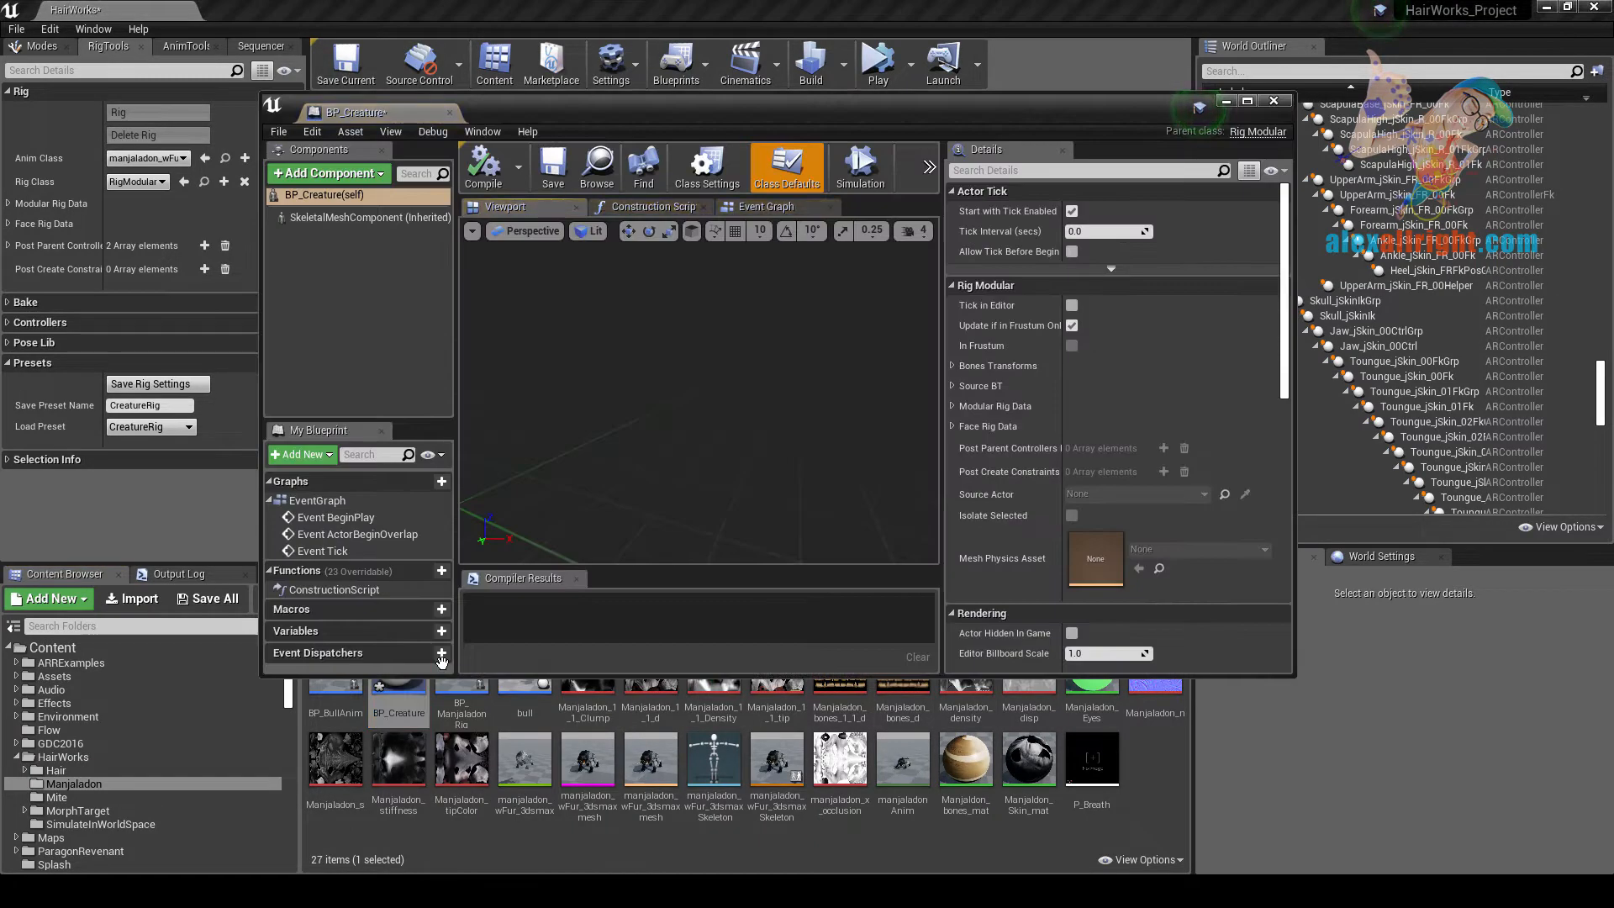
pyautogui.click(370, 217)
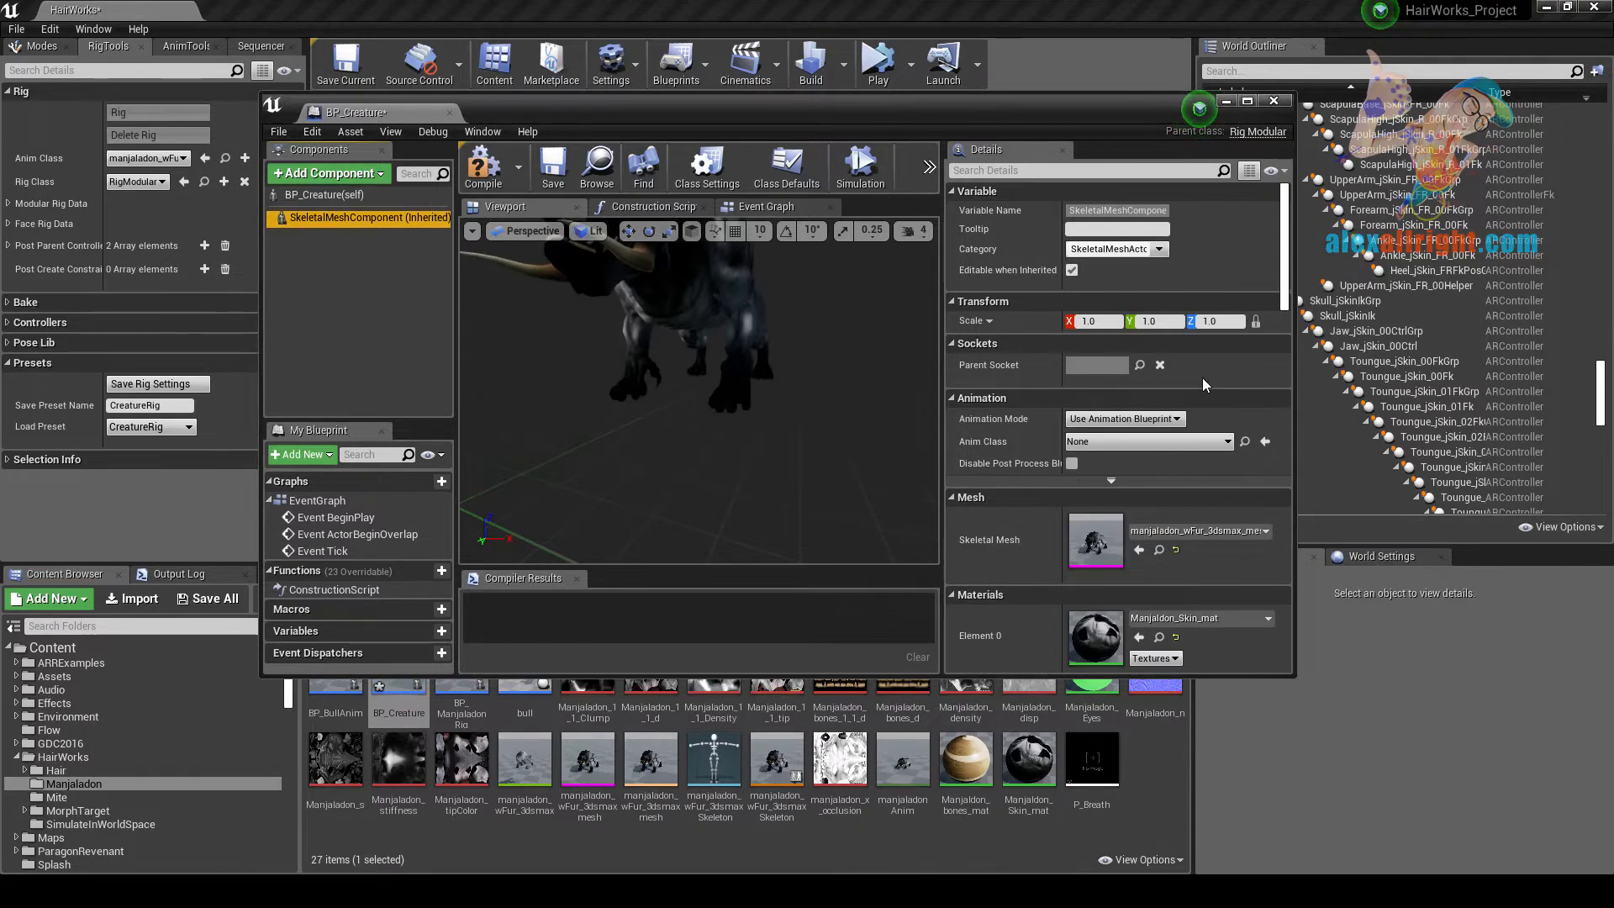
pyautogui.click(326, 174)
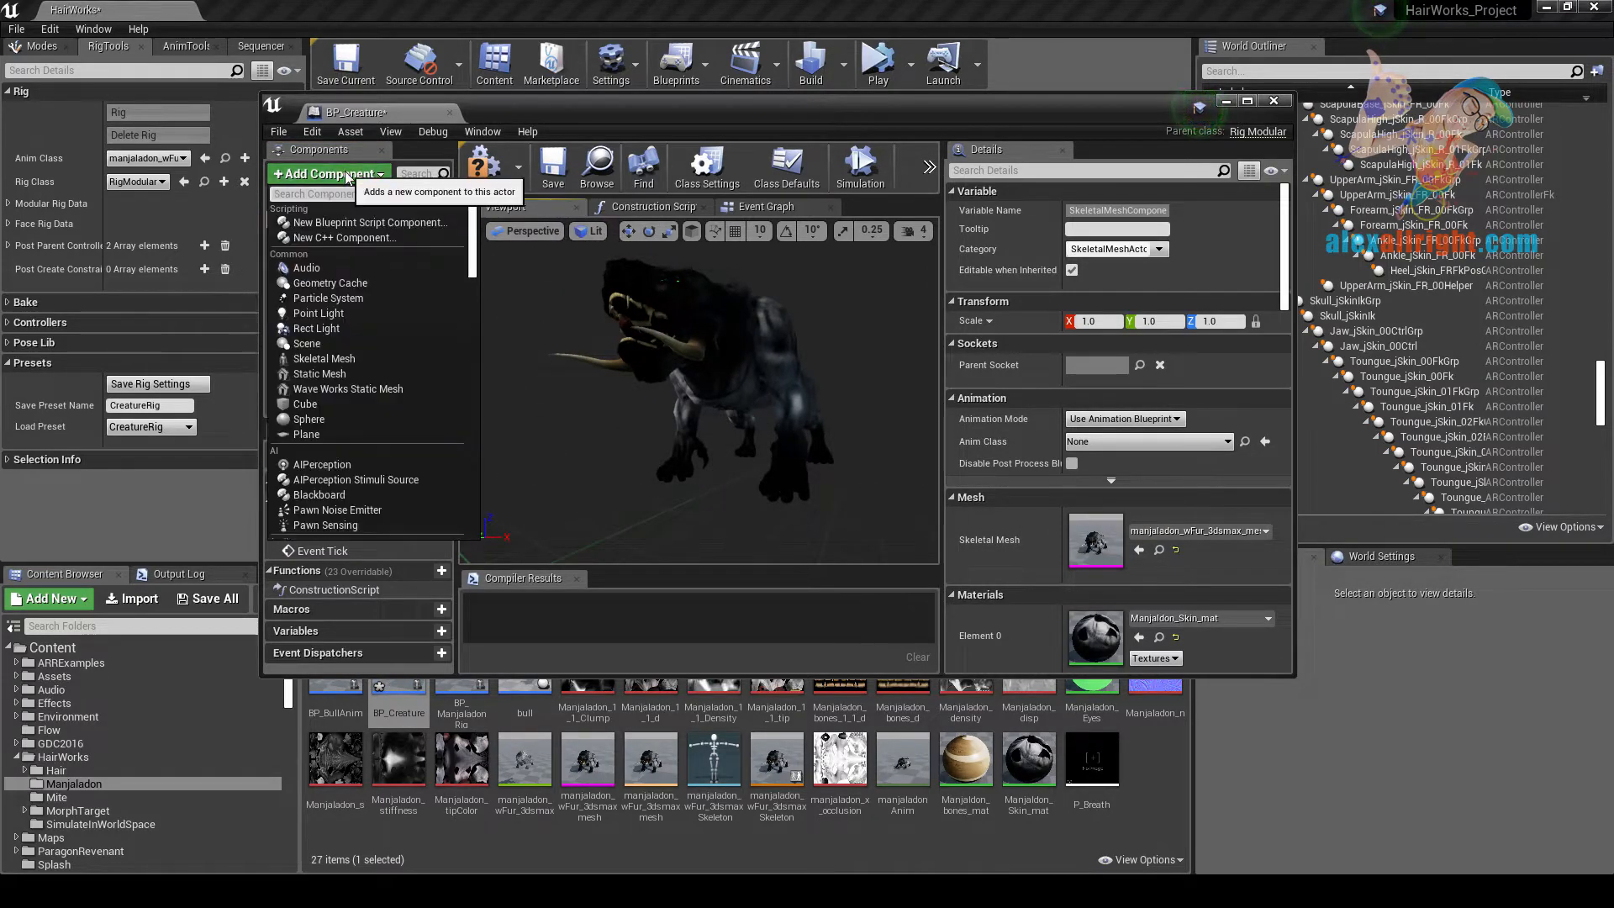
pyautogui.write('hair')
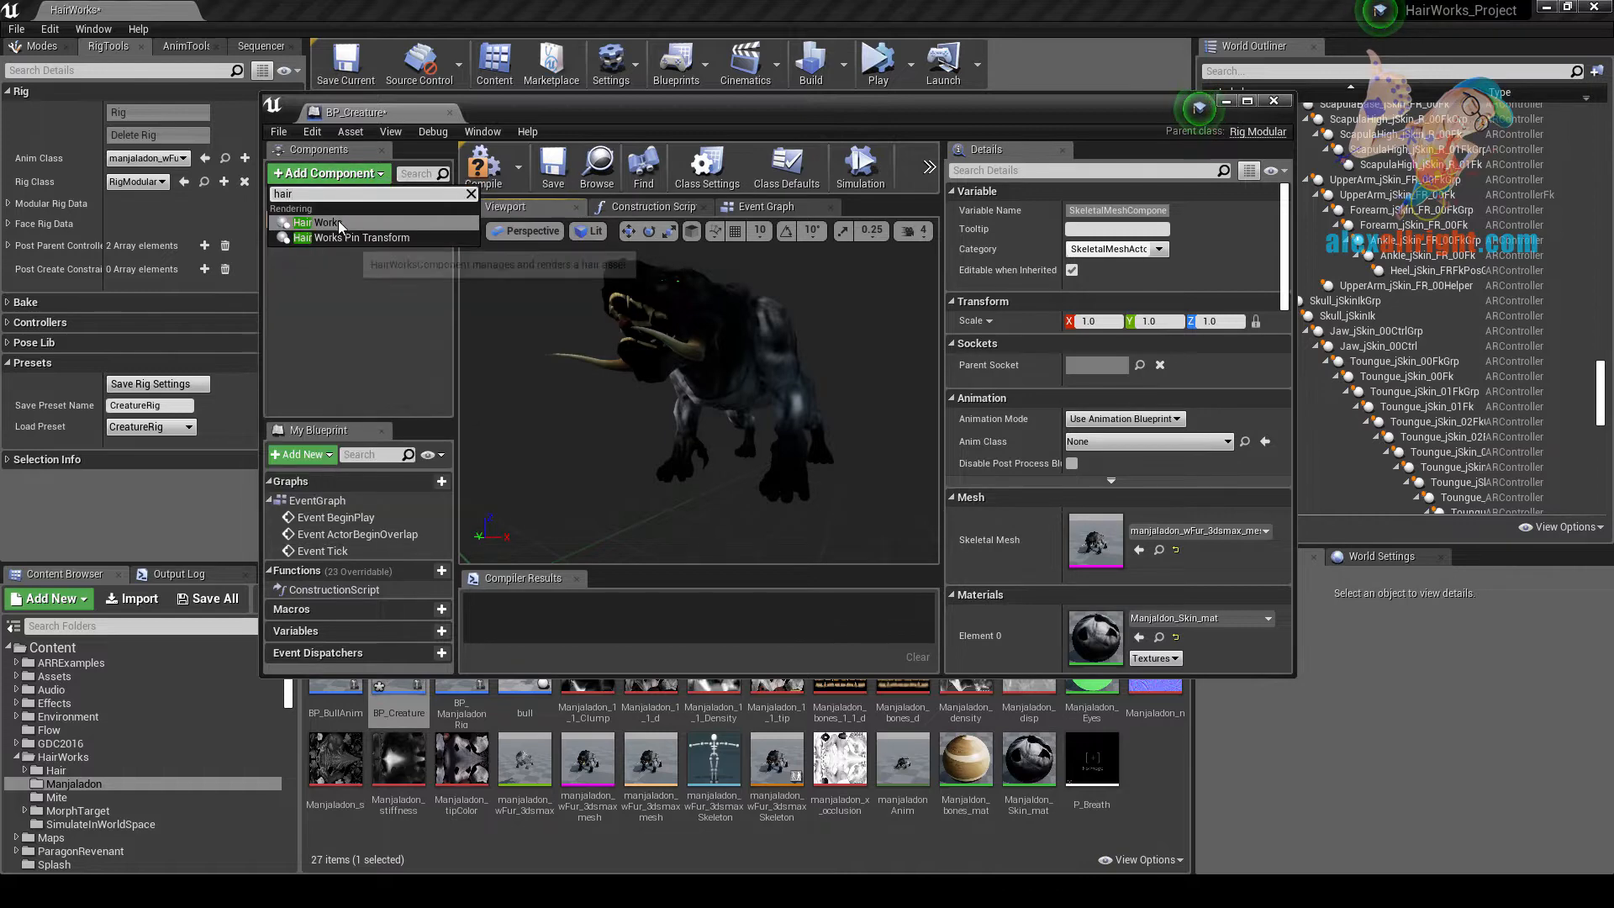
pyautogui.click(316, 222)
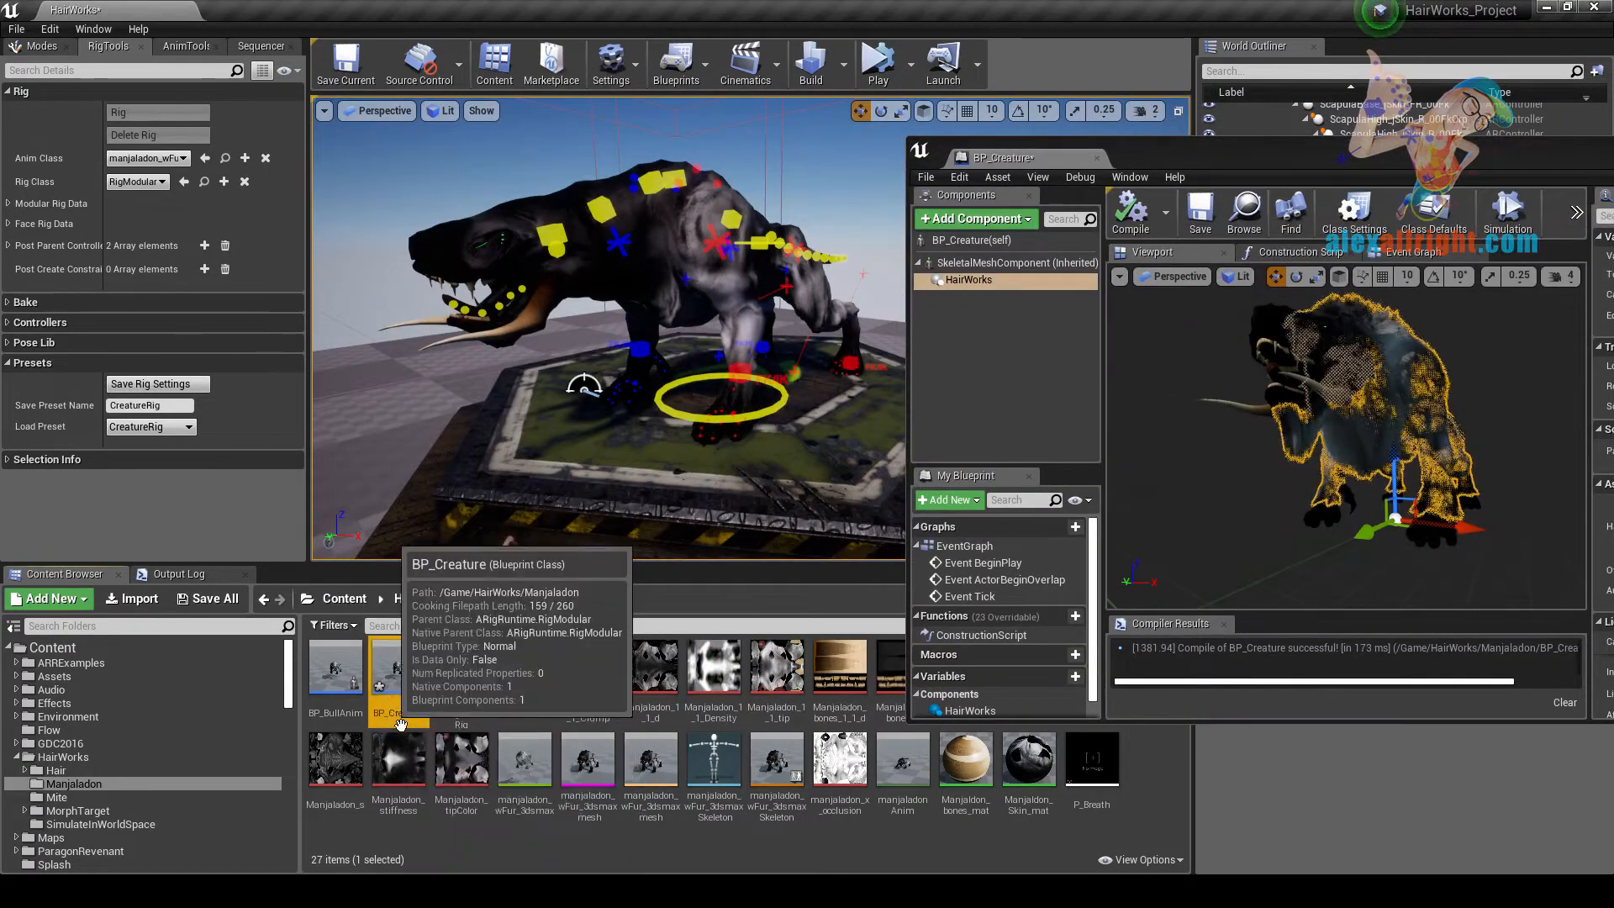
# Step: Set the RigTools Rig Class to BP_Creature so the creature shows fur
pyautogui.click(161, 183)
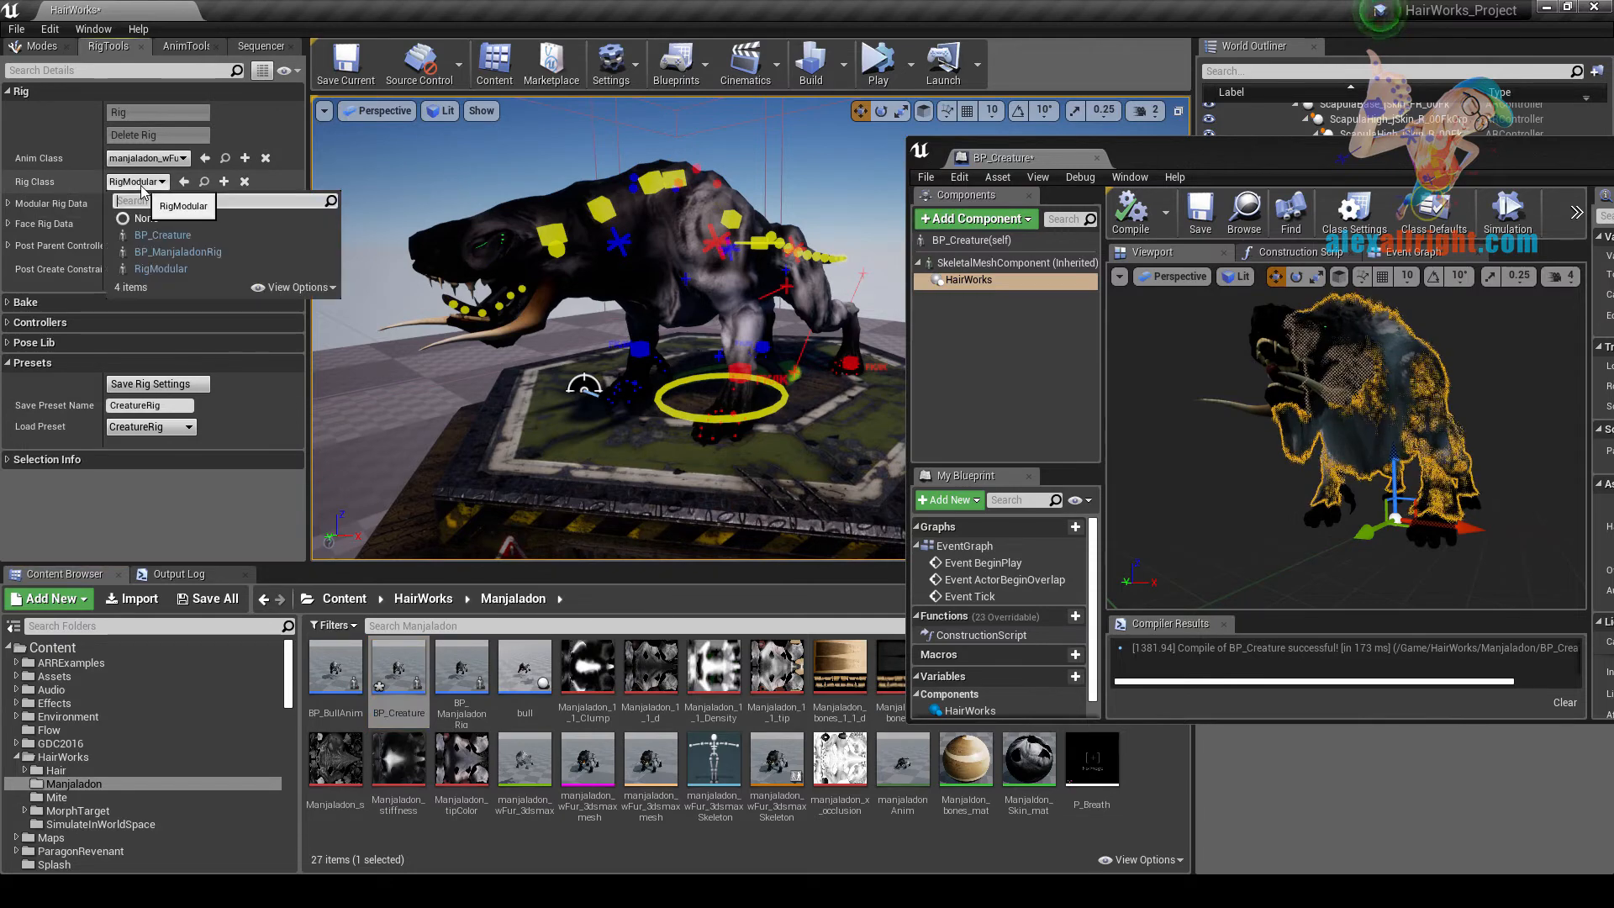
pyautogui.click(161, 235)
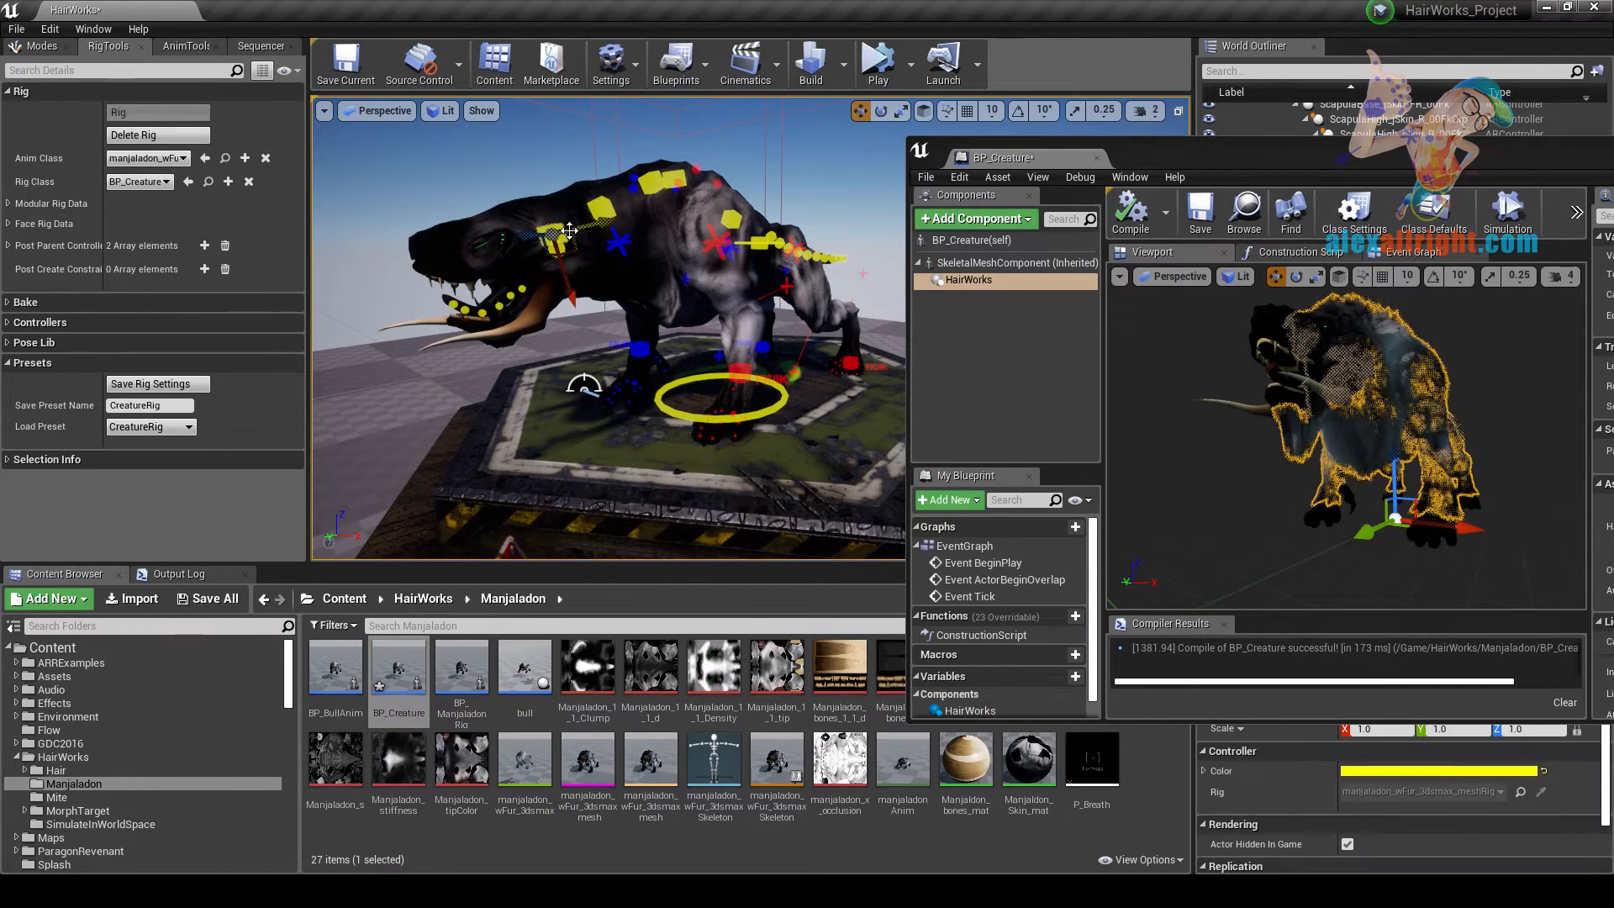
pyautogui.click(157, 112)
pyautogui.write('s')
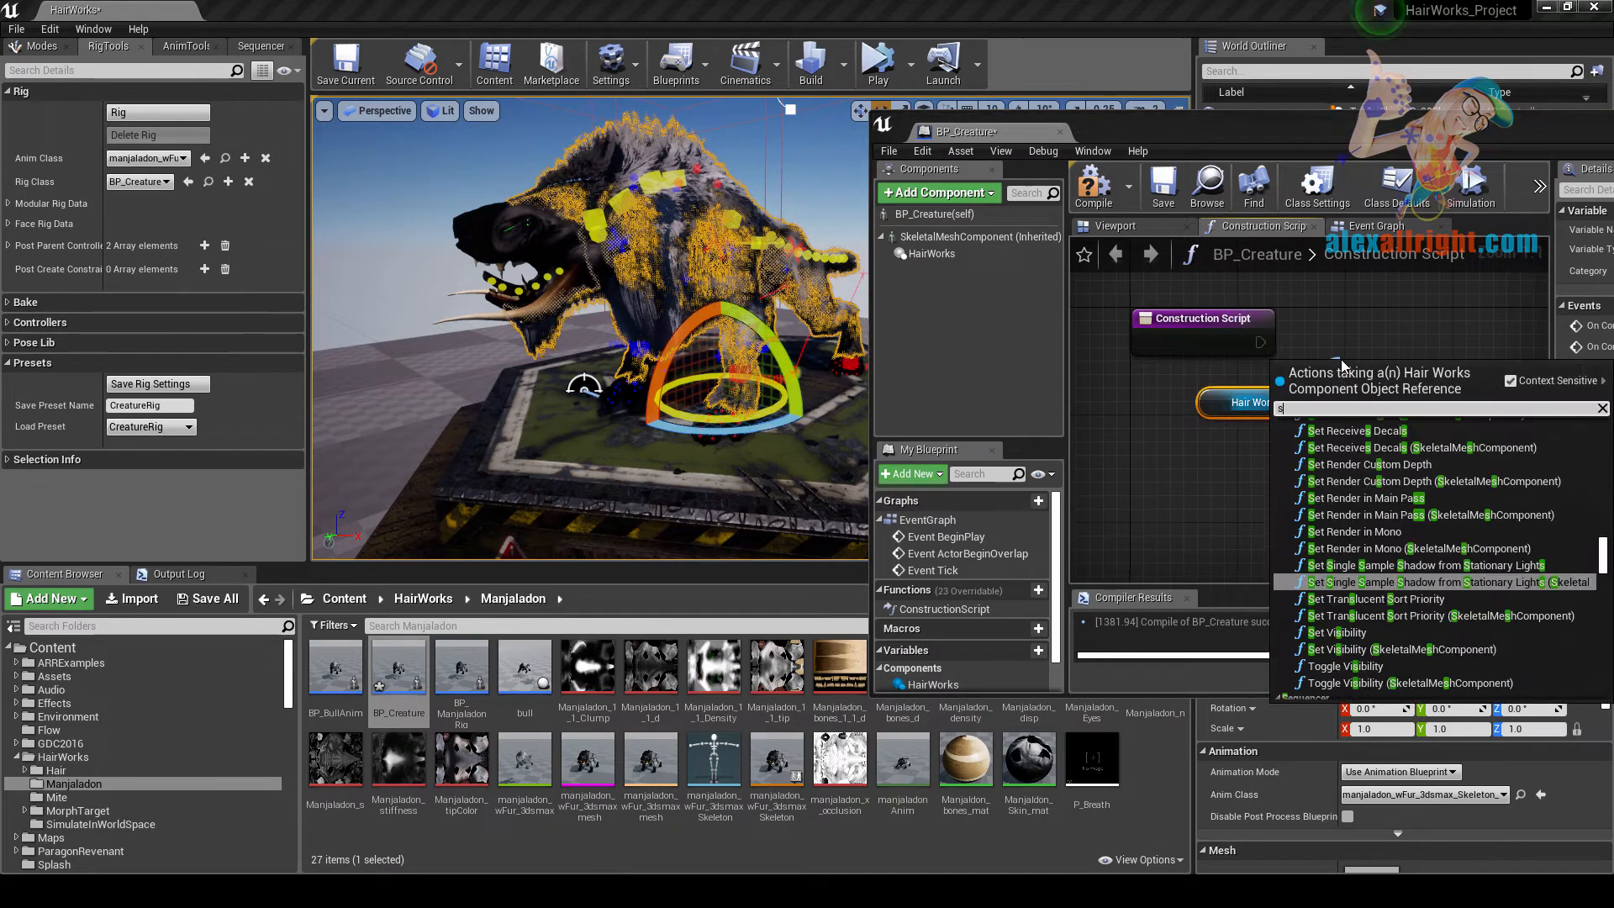
# Step: Add a SetSelectable node for Hair Works in the Construction Script and compile
pyautogui.write('etsel')
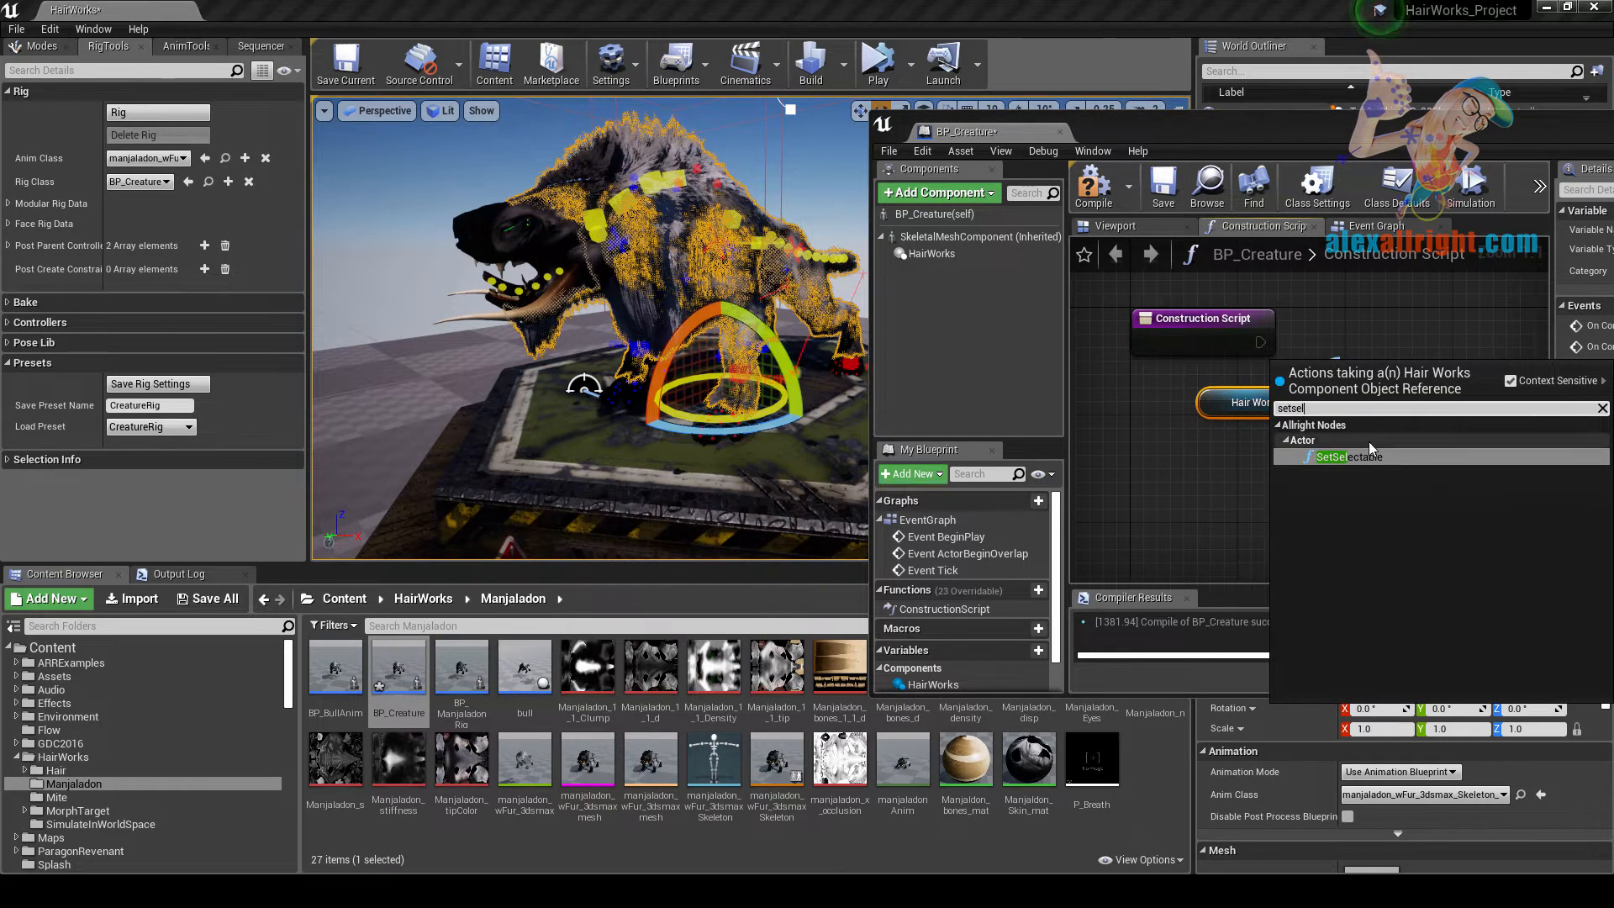
pyautogui.click(1347, 456)
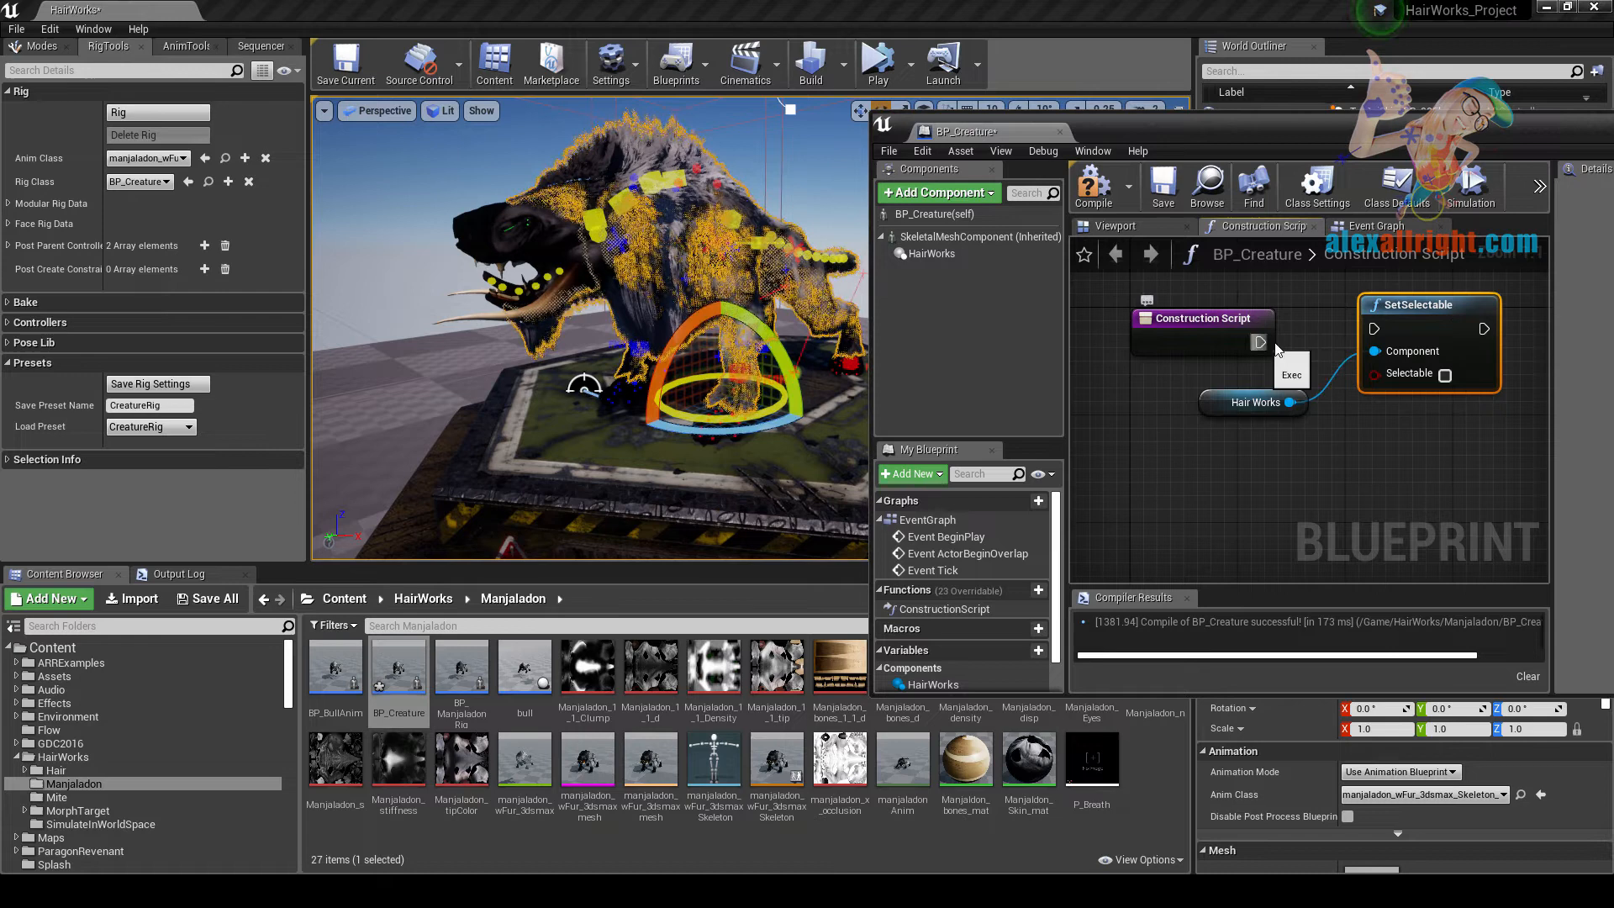
pyautogui.moveTo(1094, 186)
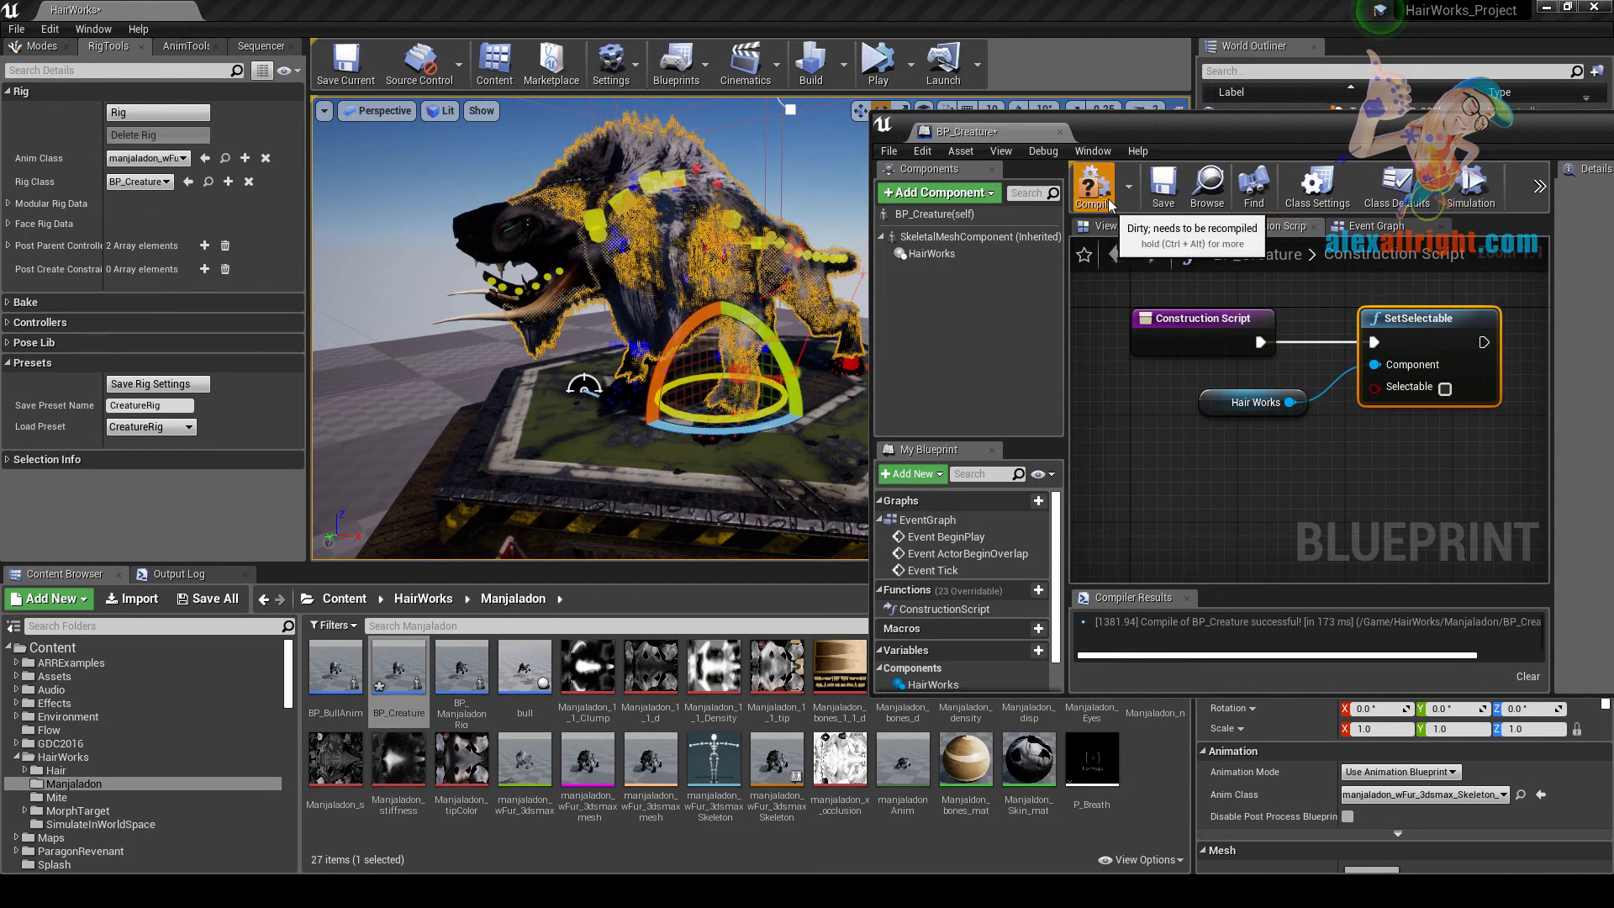
pyautogui.click(1093, 186)
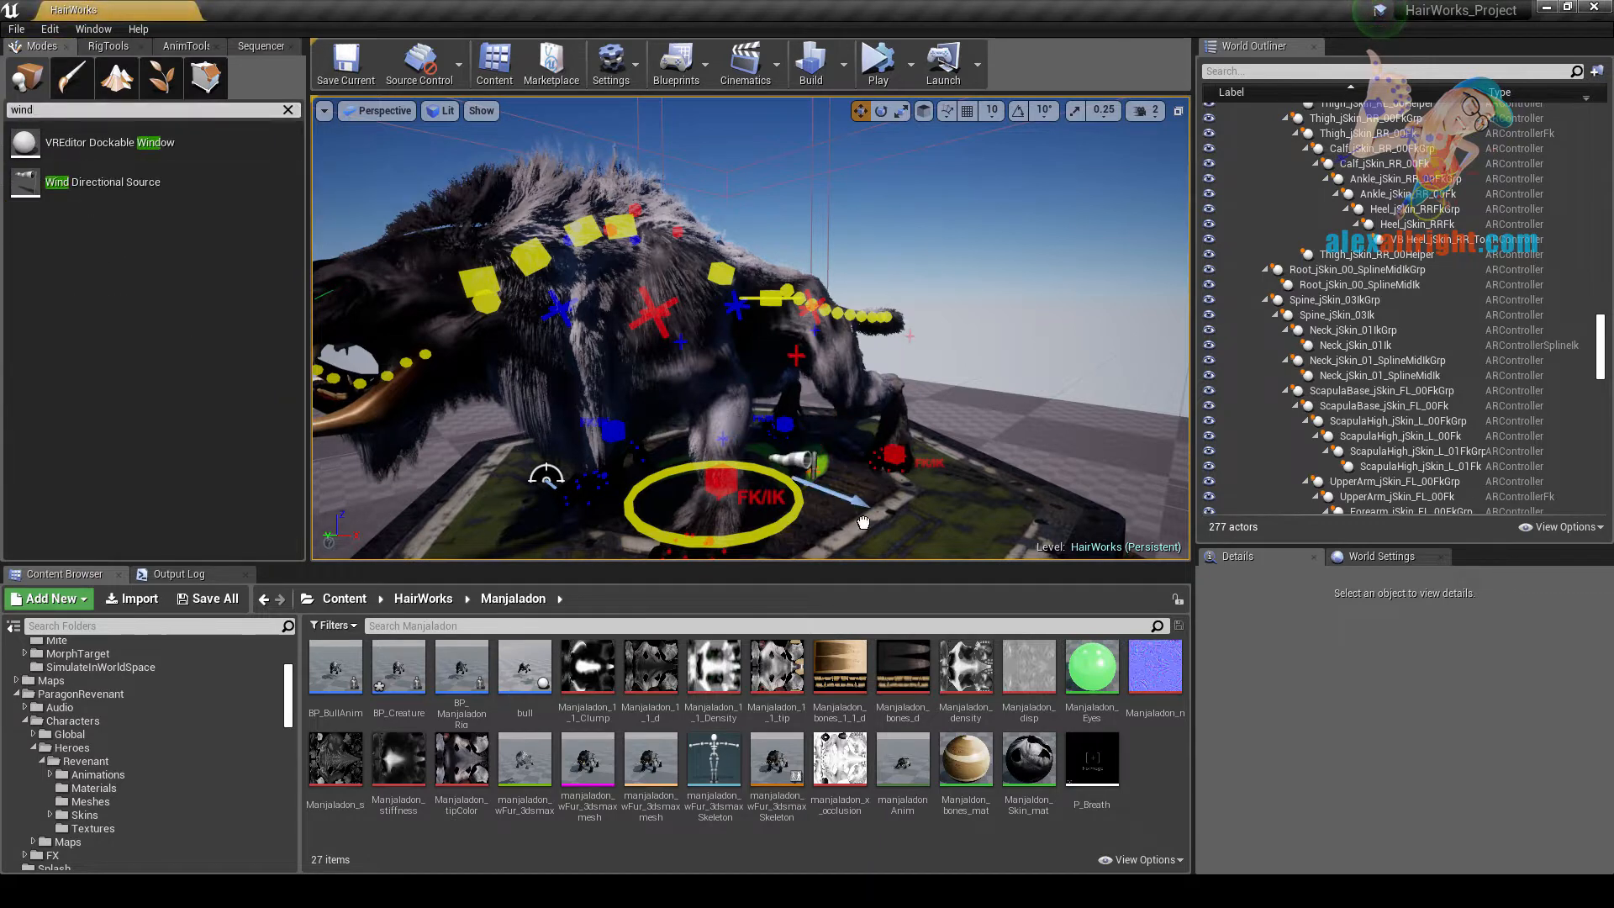
# Step: Drag a Wind Directional Source from the Modes panel into the level
pyautogui.click(1311, 505)
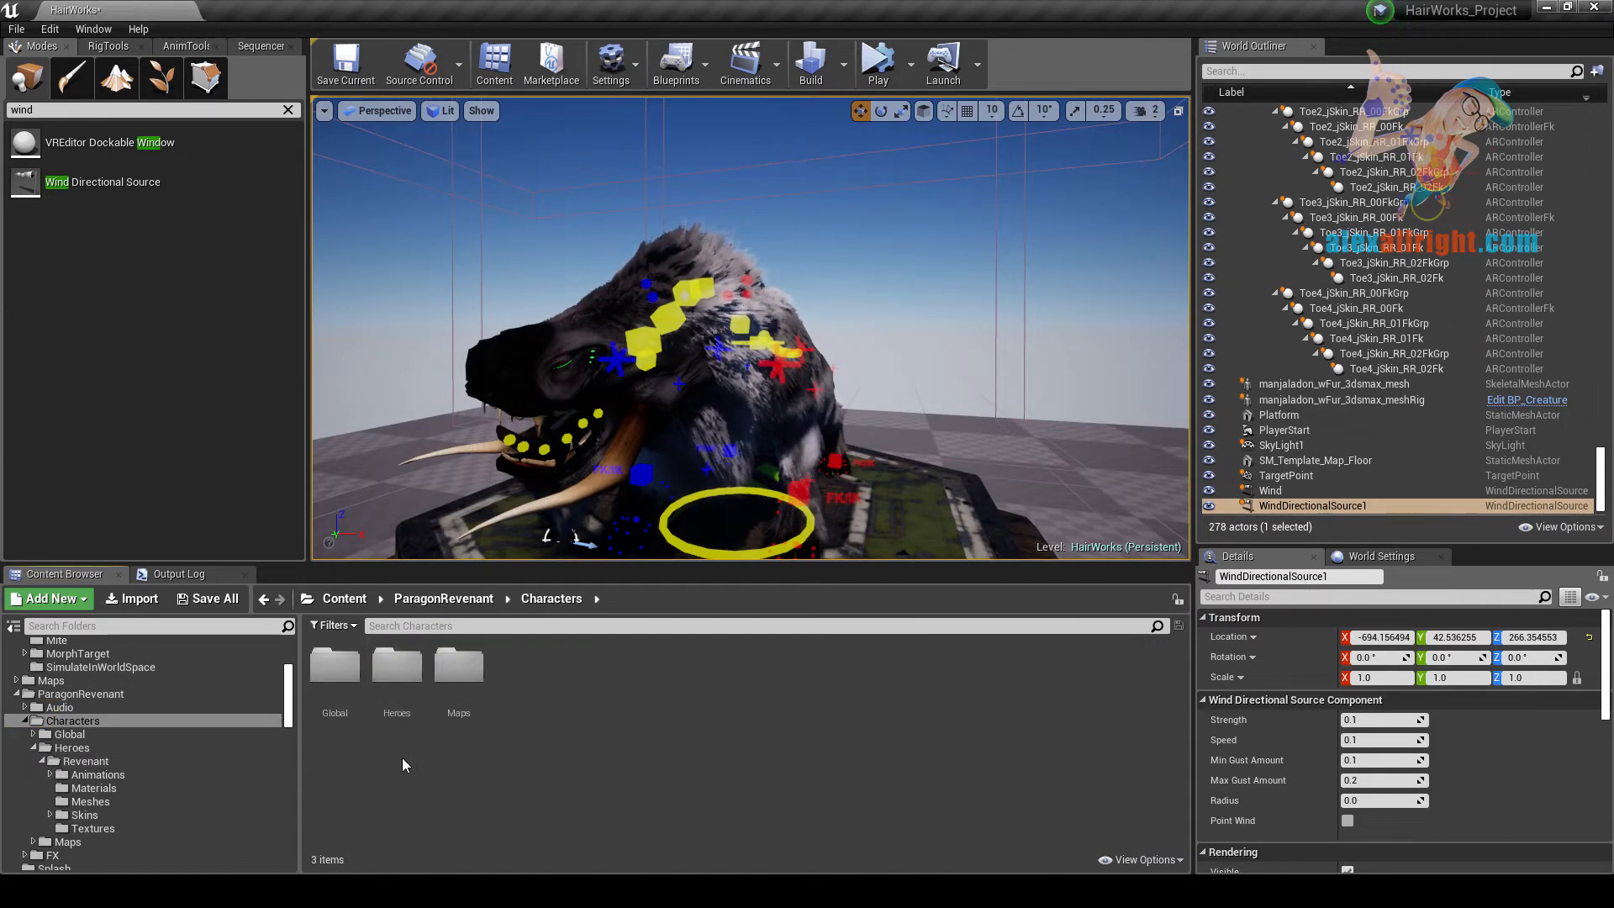
# Step: Place the Revenant mesh from its Meshes folder and rig it with RevenantRig
pyautogui.doubleClick(86, 760)
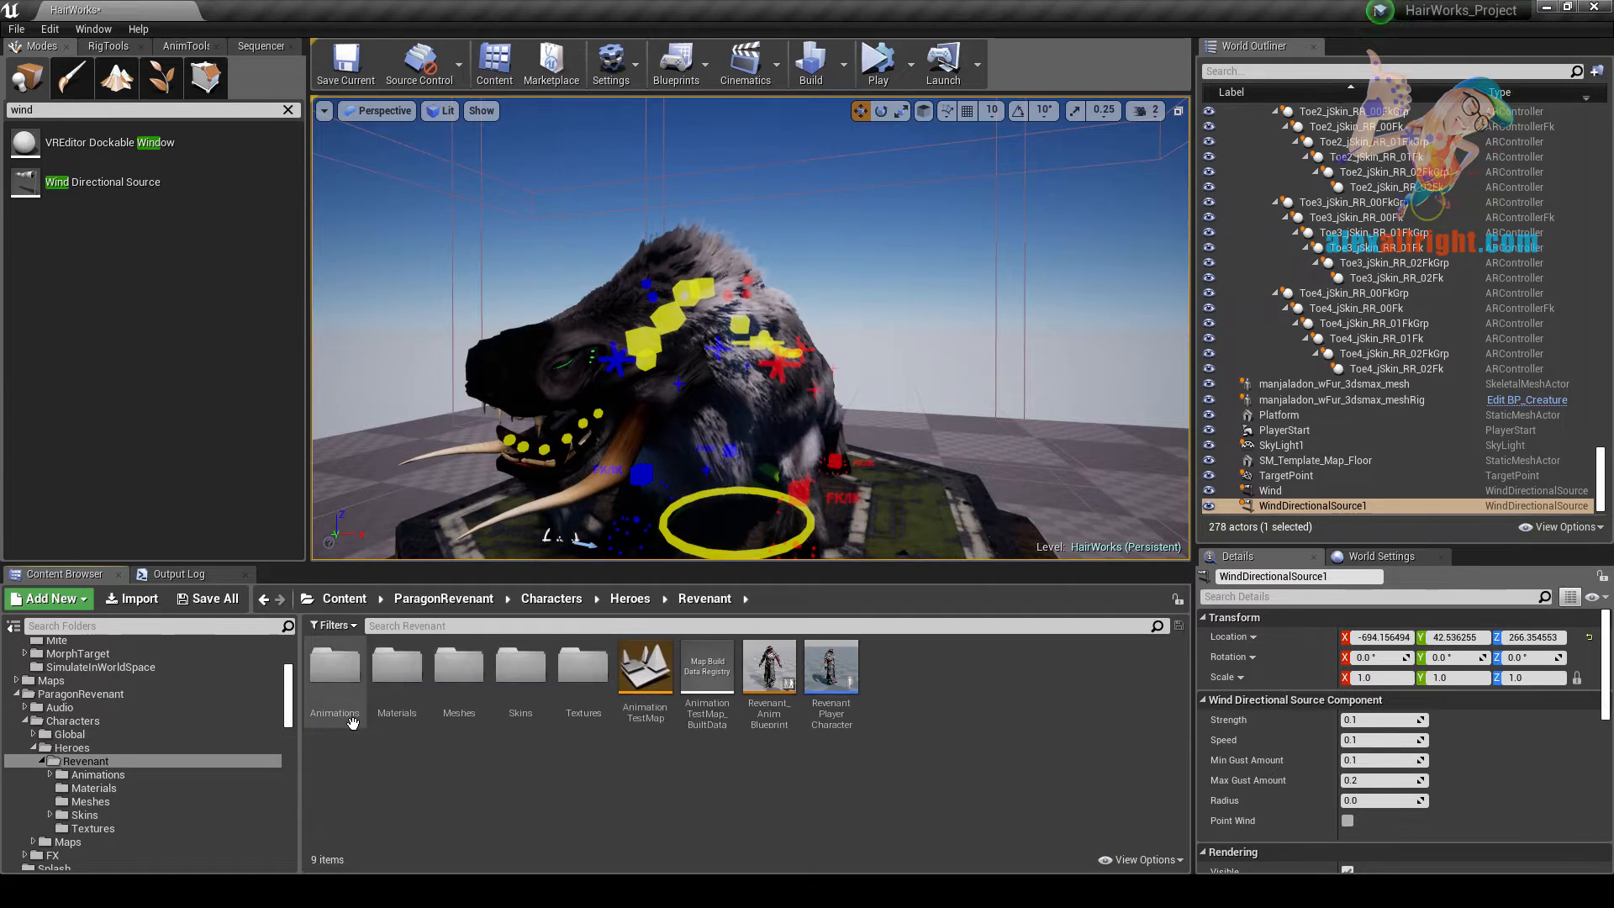
pyautogui.click(91, 801)
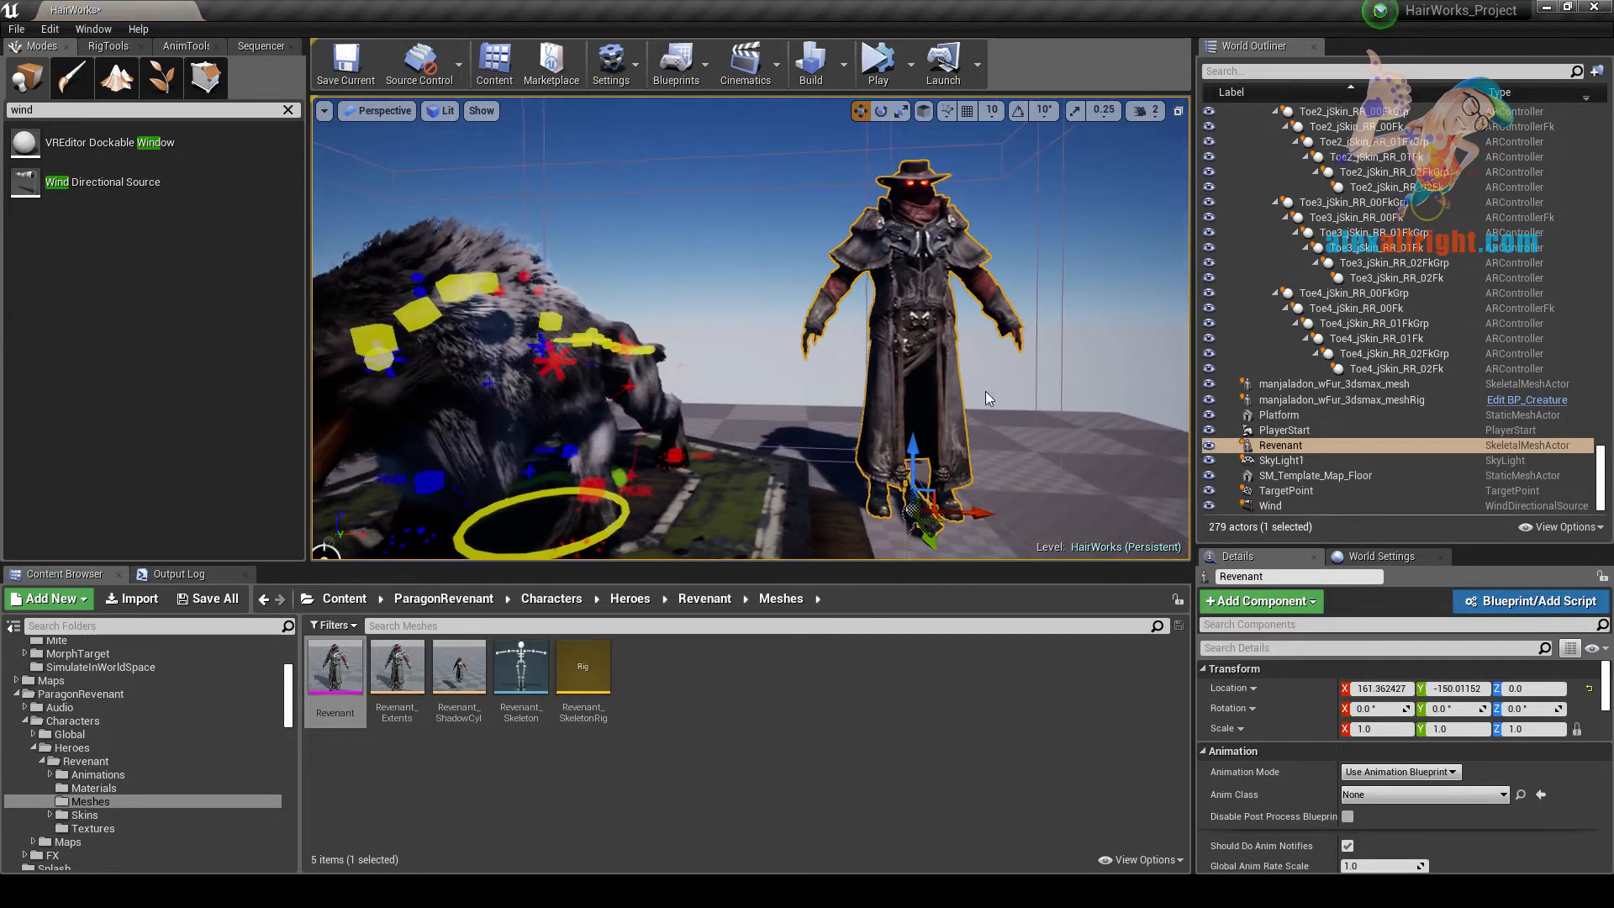
pyautogui.click(106, 46)
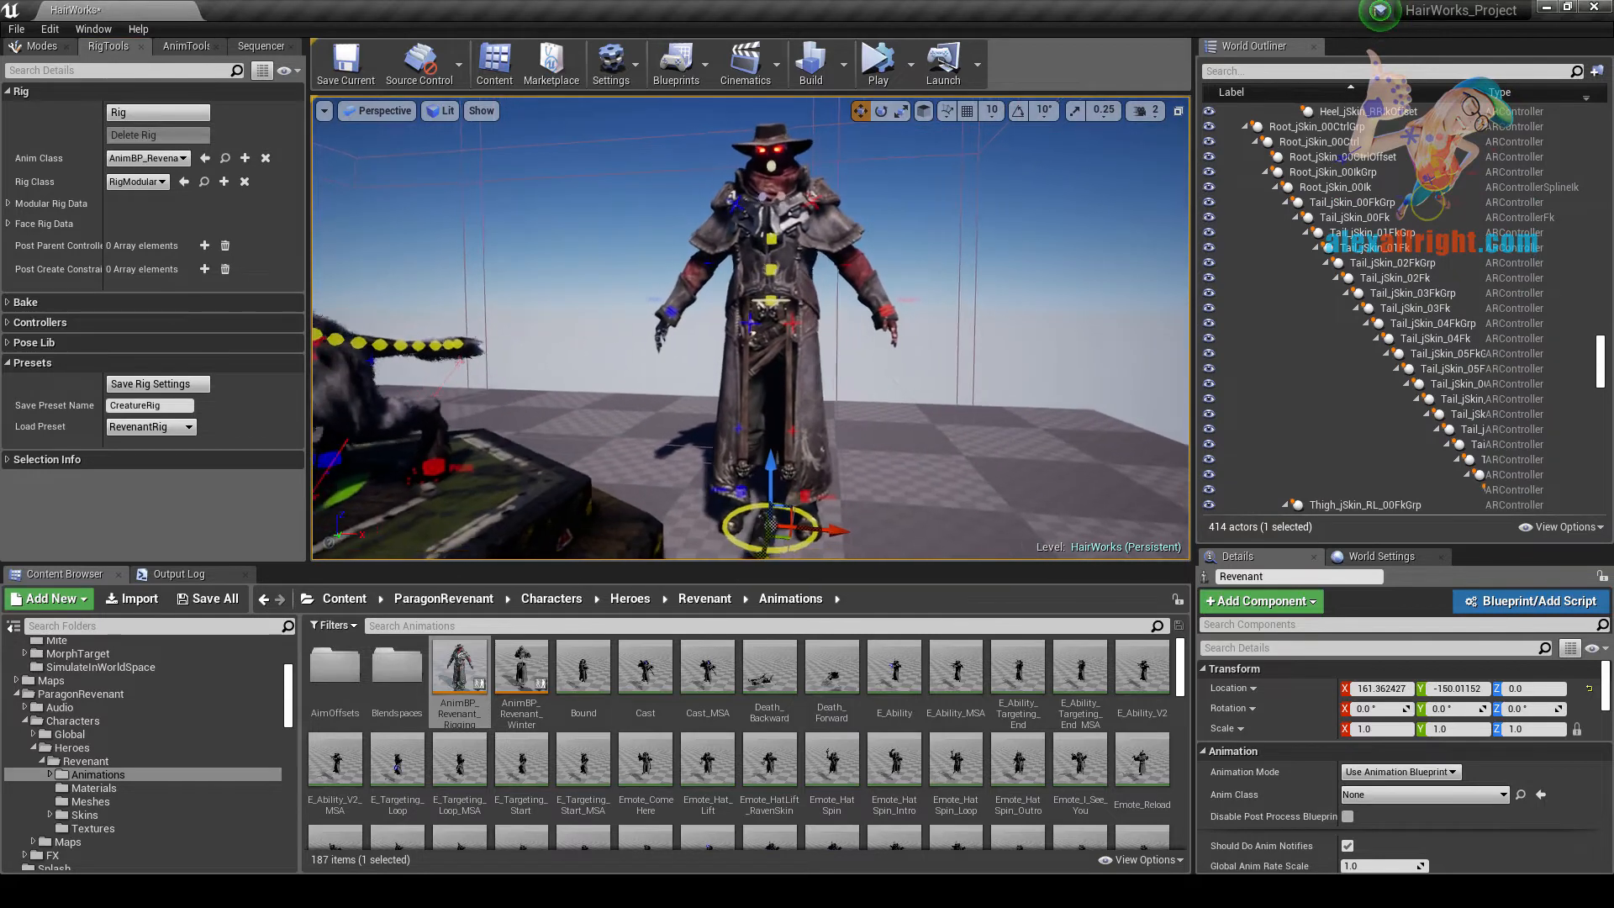
# Step: Set wind Strength and Speed to 0.5, then select all Revenant rig controllers
pyautogui.click(1312, 506)
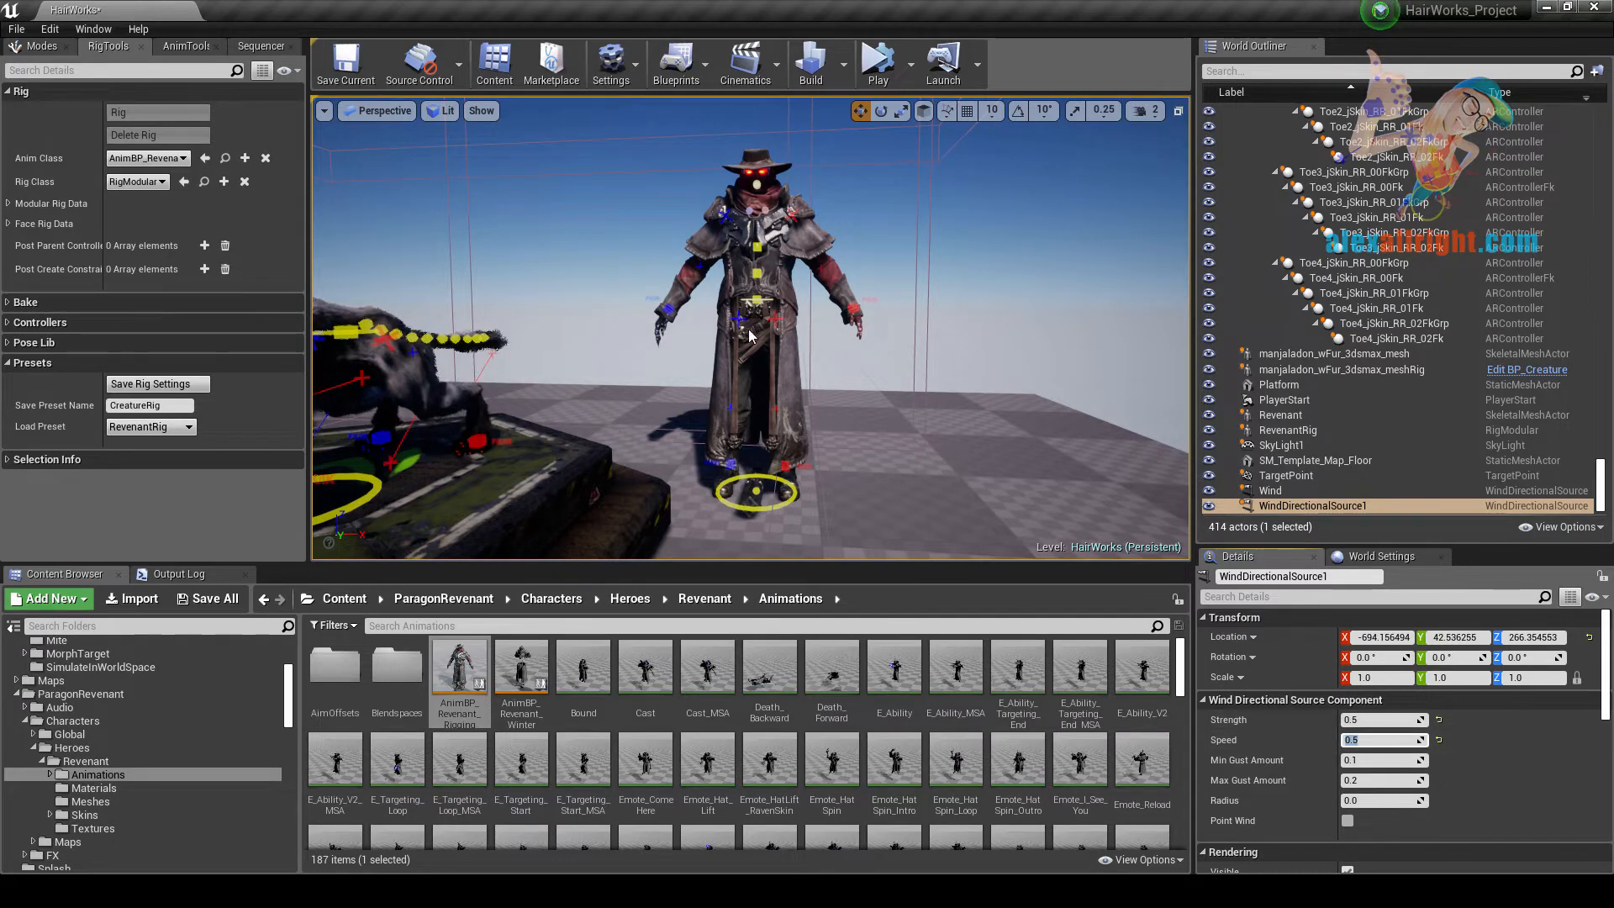
pyautogui.click(876, 64)
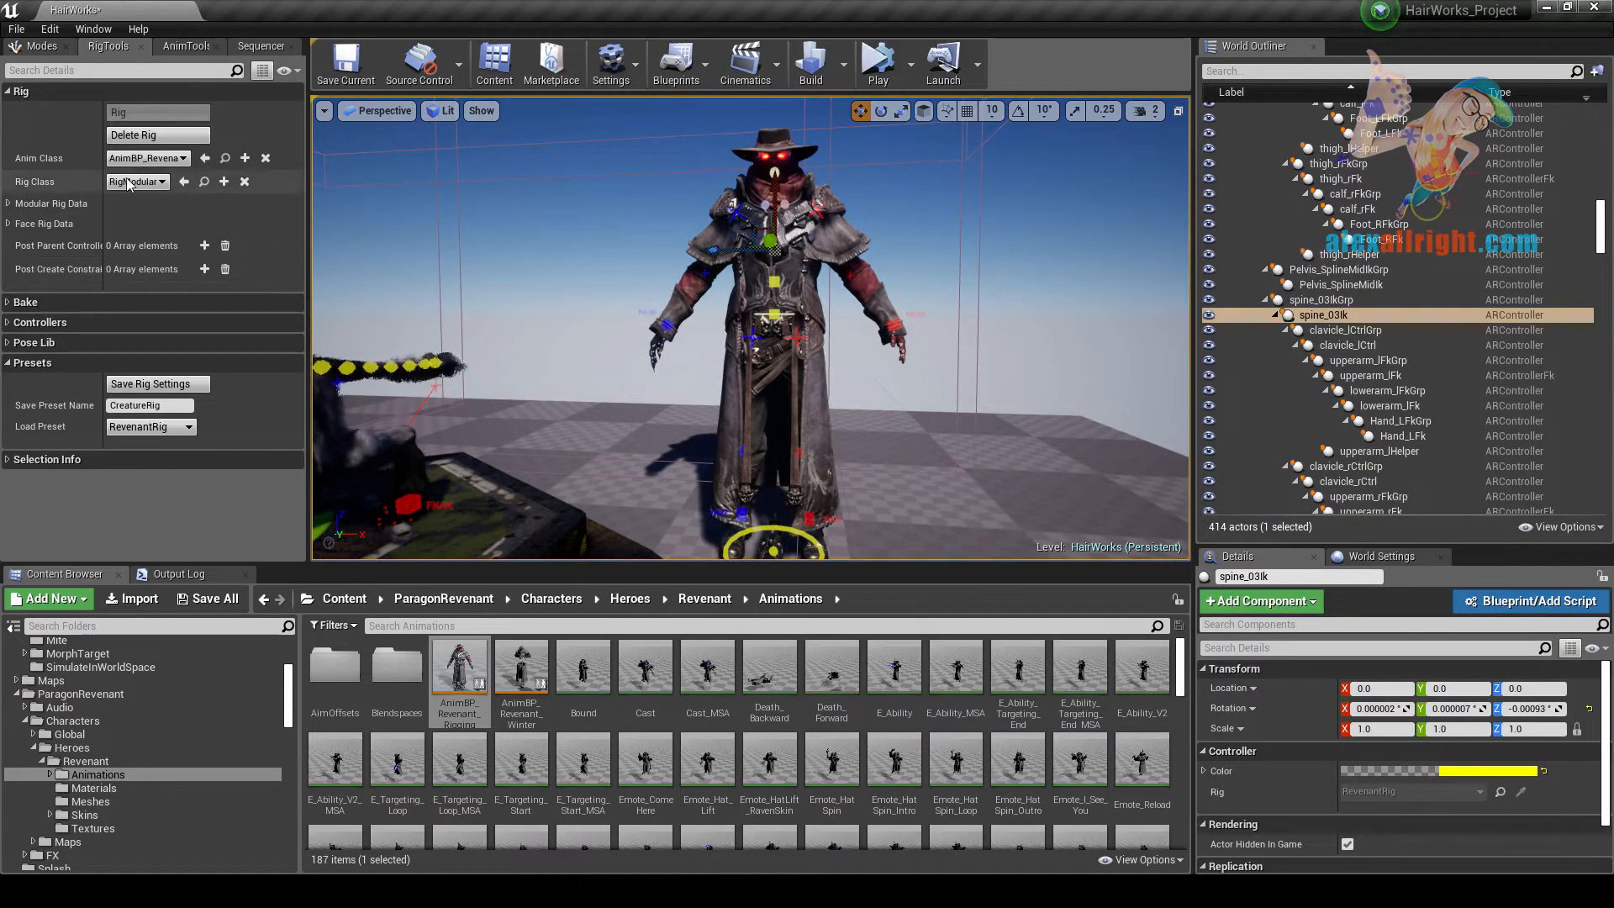
pyautogui.click(40, 322)
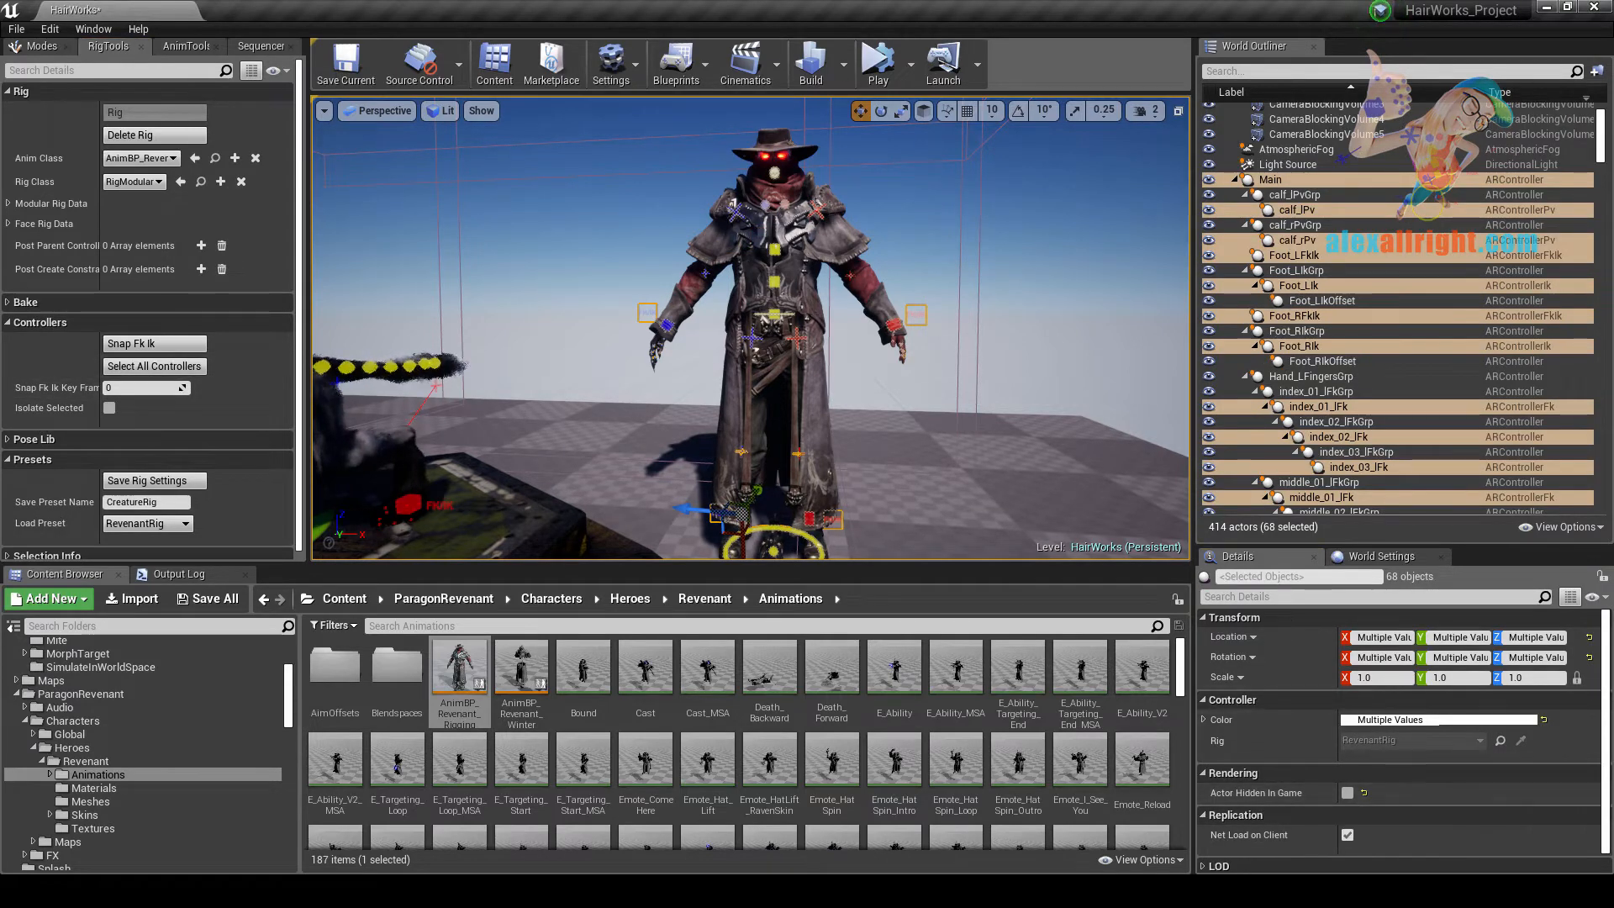
# Step: Start simulating the level, then open the AnimBP_Revenant_Rigging animation blueprint
pyautogui.click(875, 63)
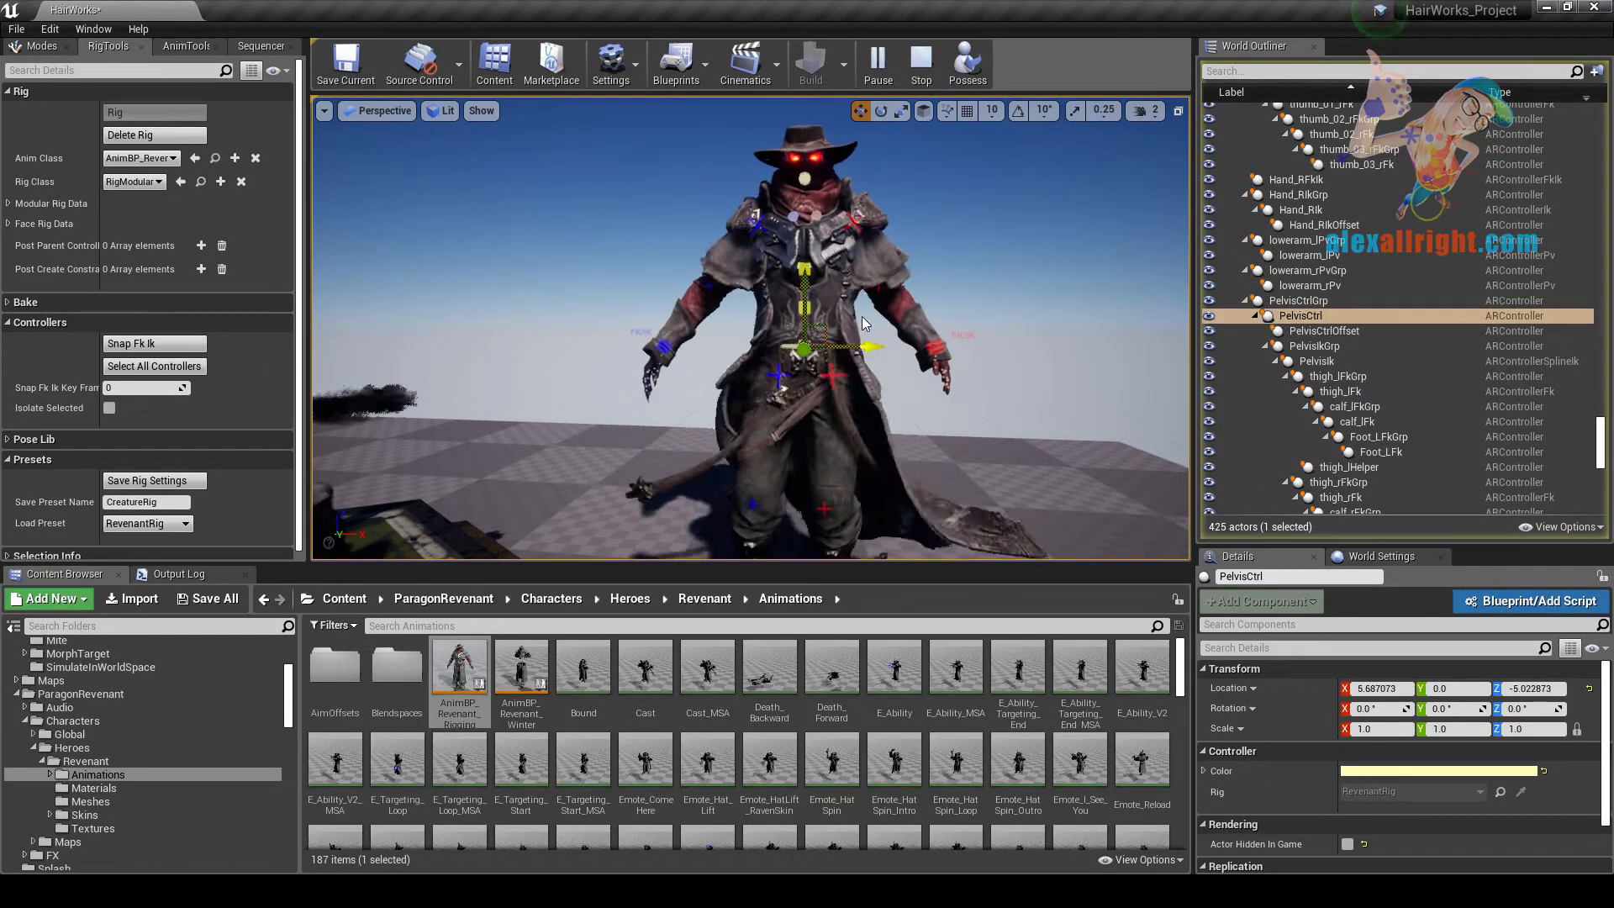
pyautogui.doubleClick(457, 667)
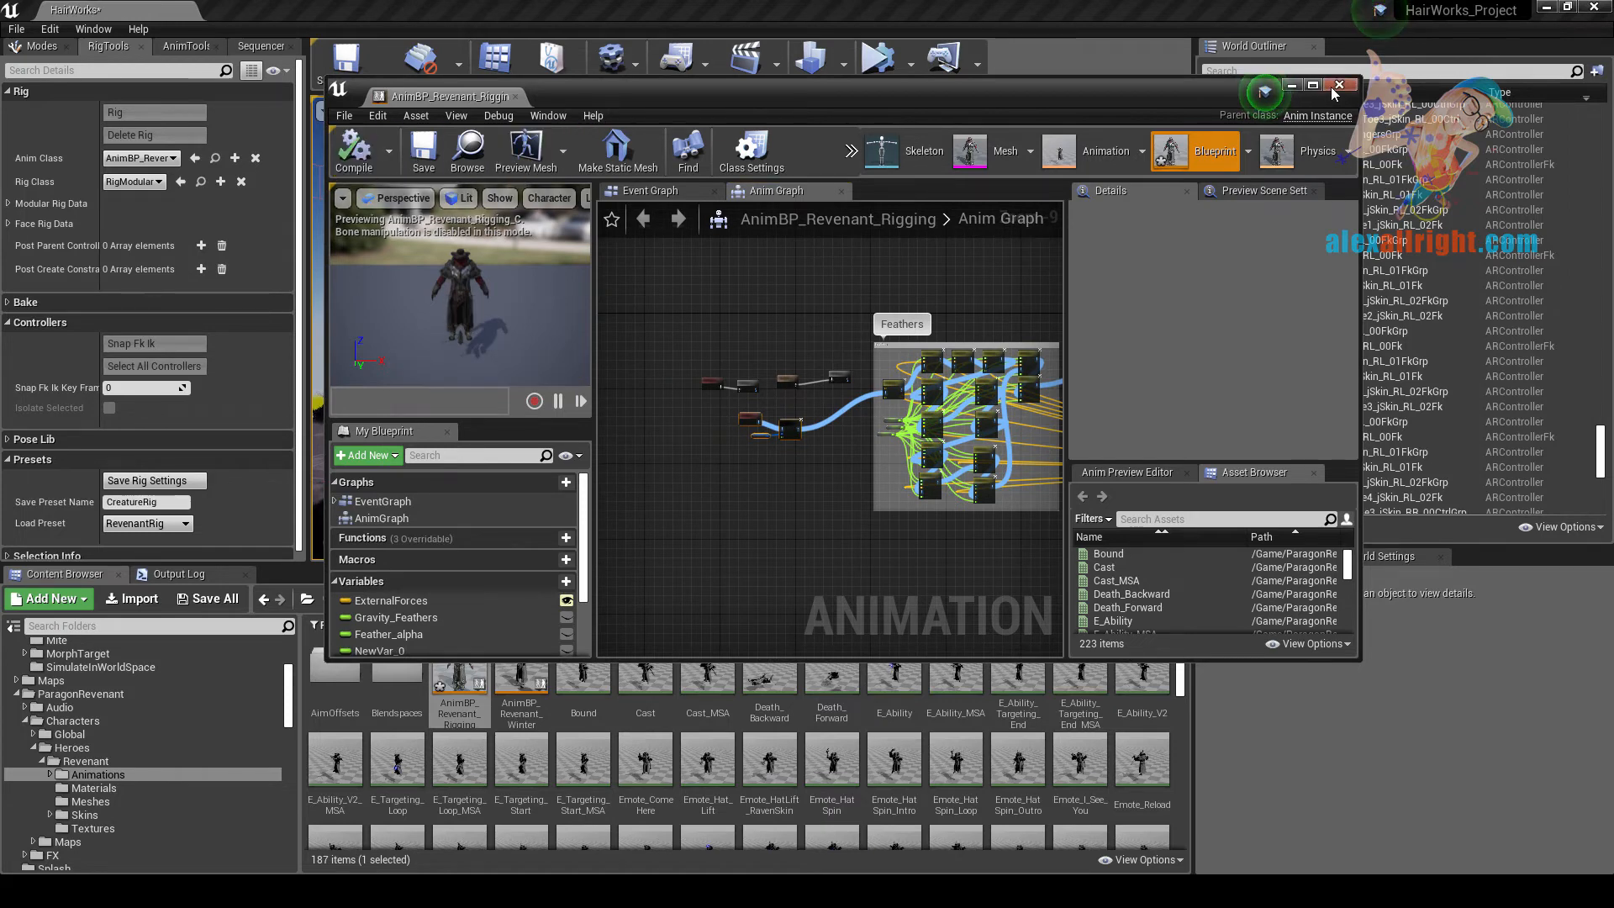
# Step: Close AnimBP_Revenant_Rigging and drag PelvisCtrl upward so the coat swings
pyautogui.click(1339, 84)
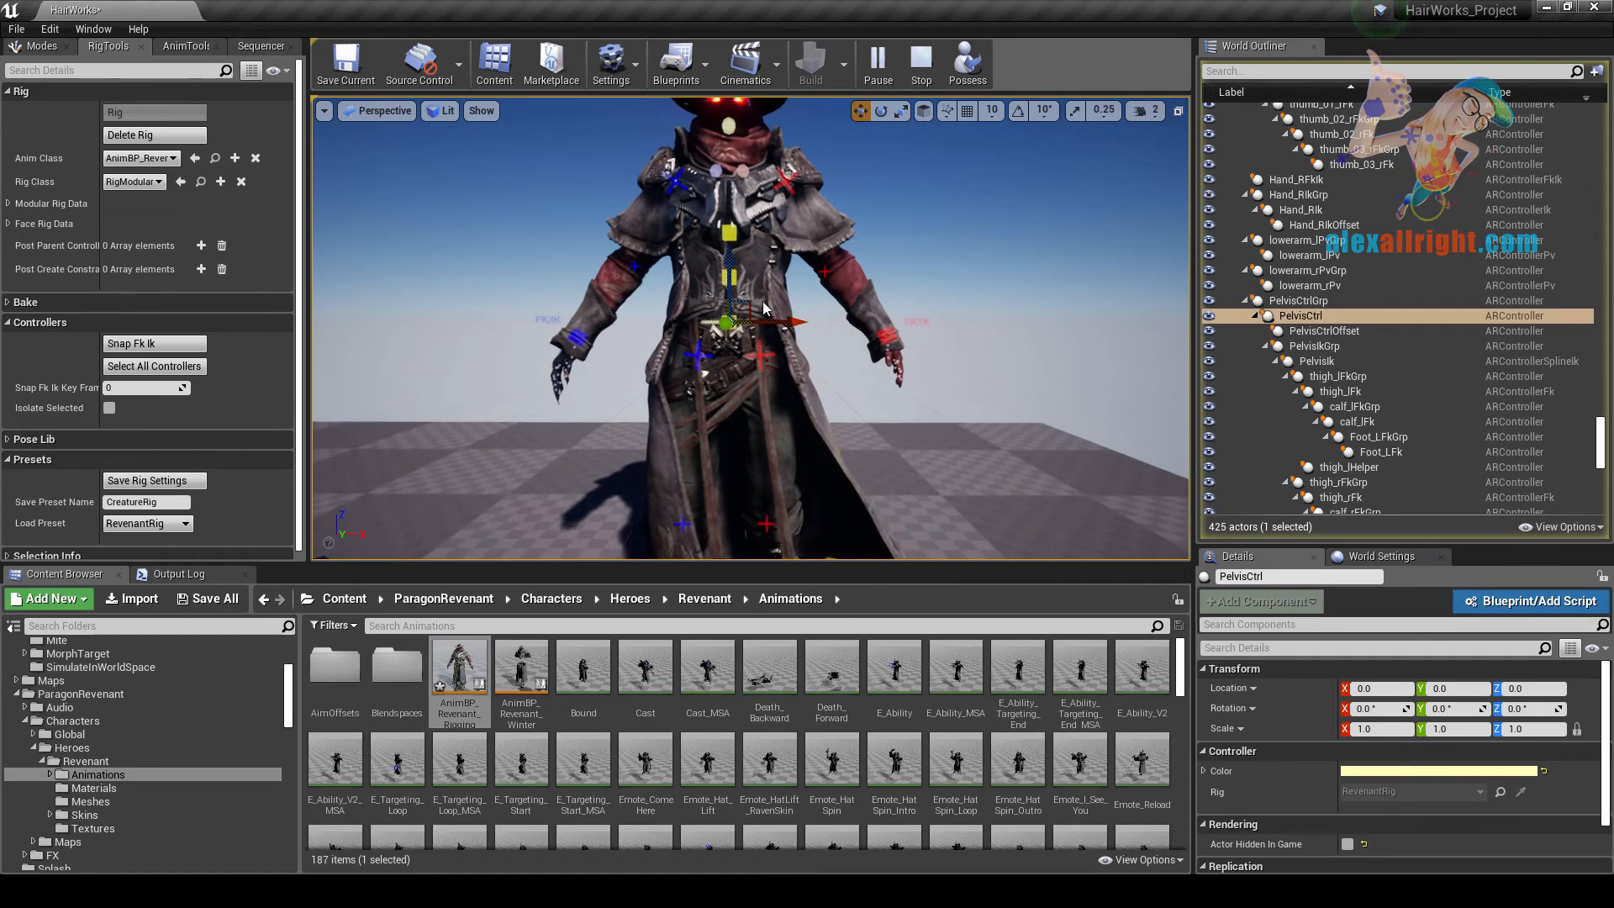
pyautogui.moveTo(752, 309); pyautogui.dragTo(751, 276)
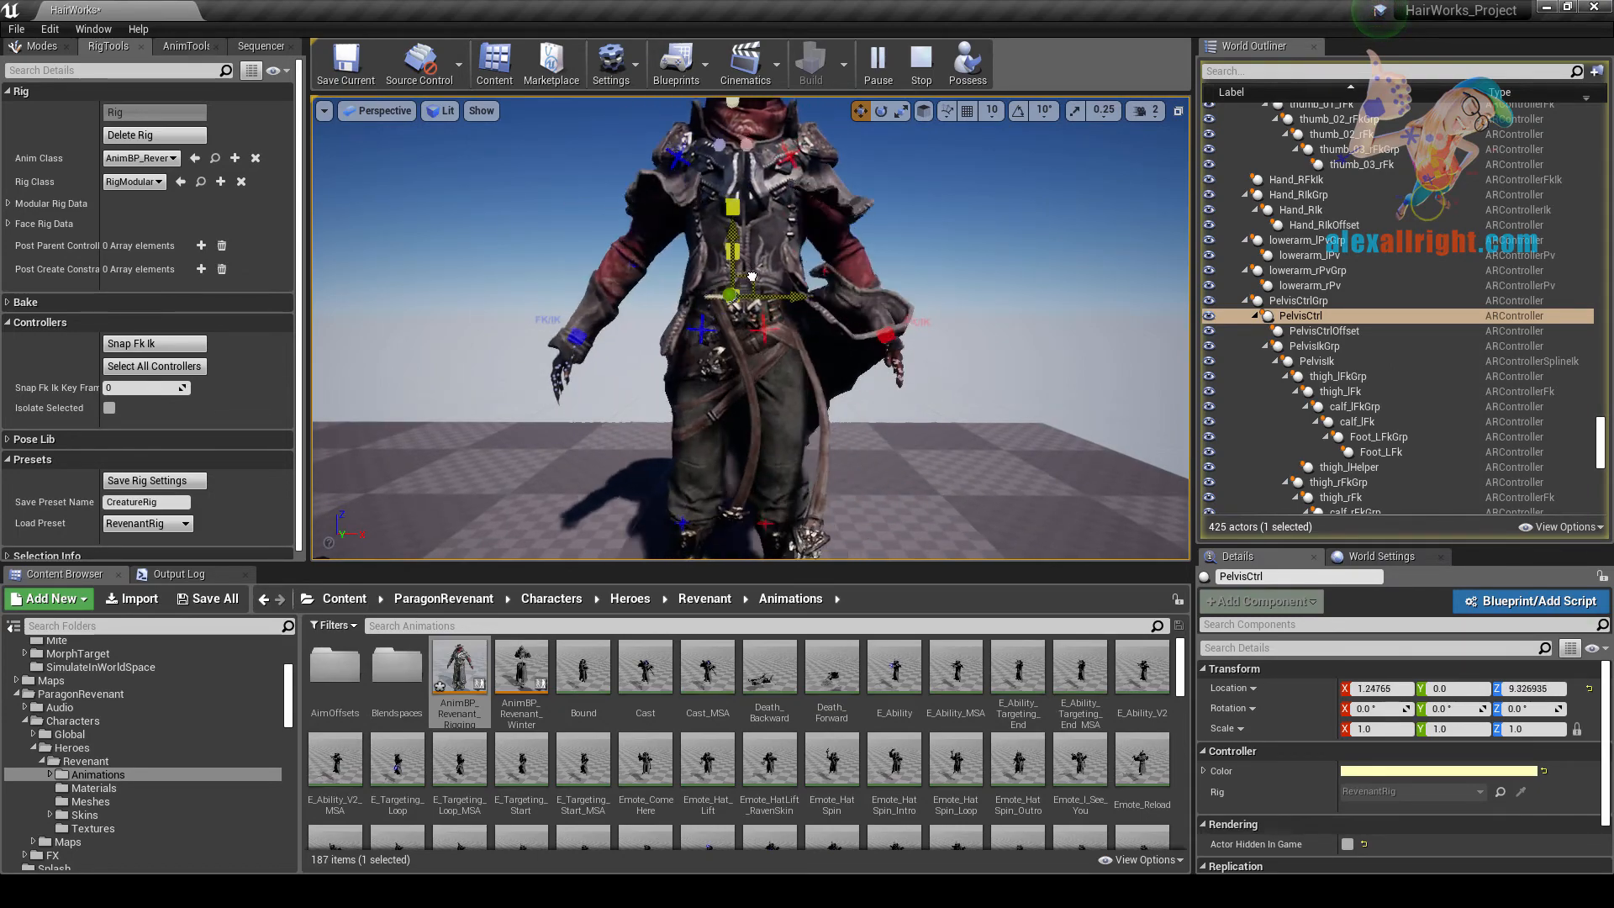